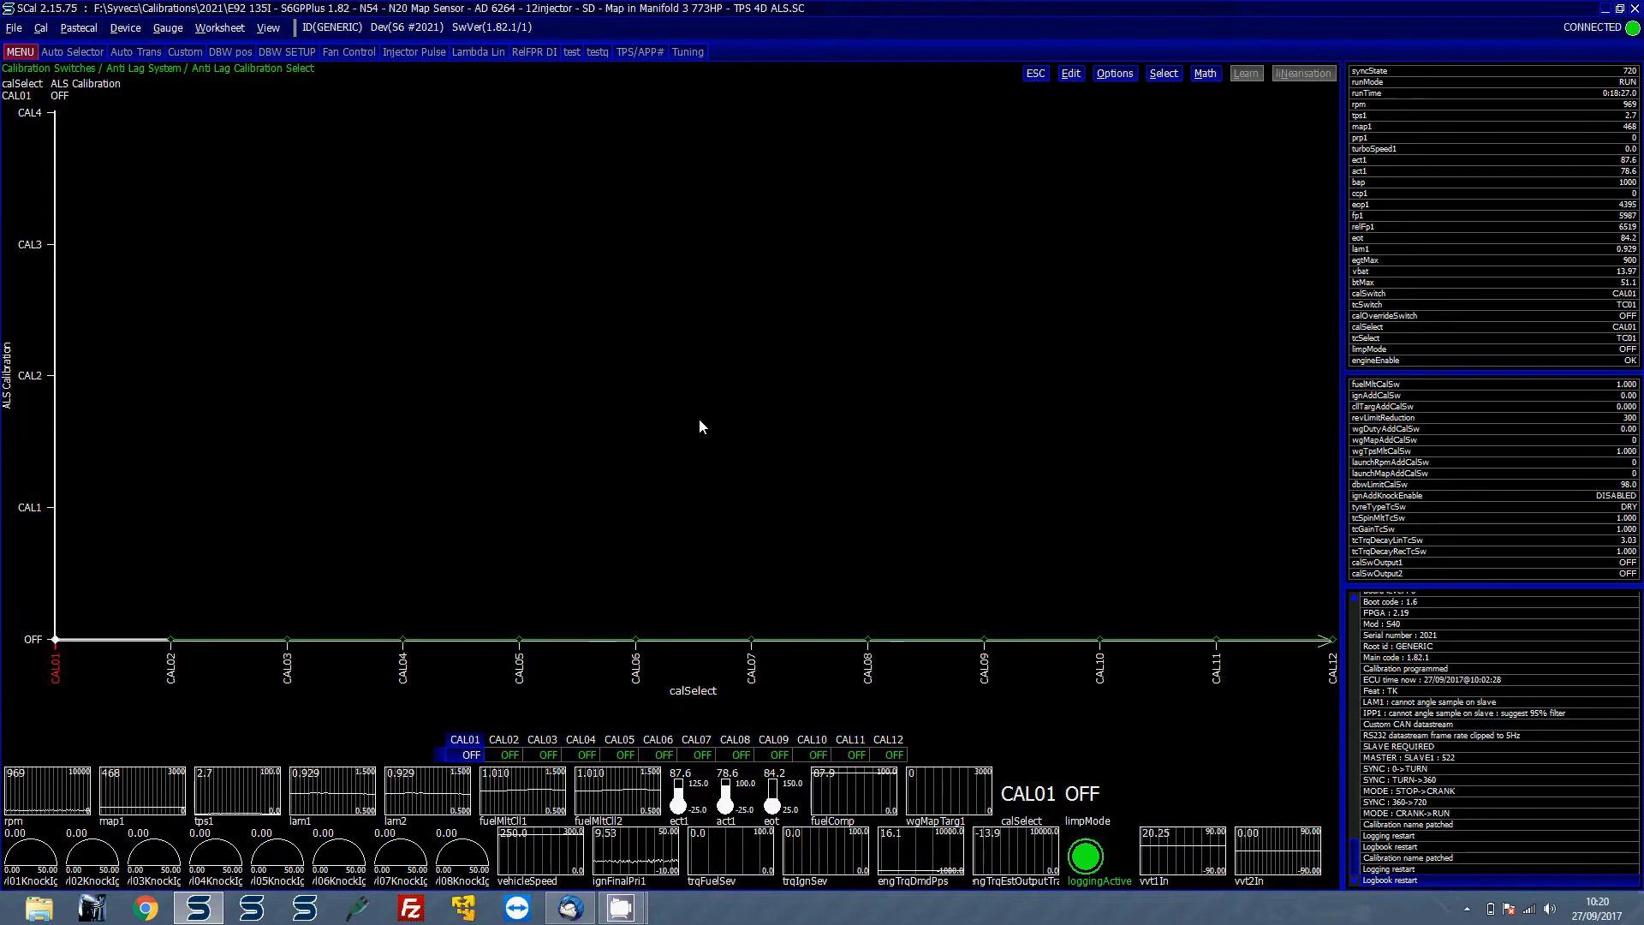
Return to the Anti Lag tree, preview Calibration 2's ignition retard map and the ALS Calibration Select chart
{"action": "left_click", "coordinate": [502, 740]}
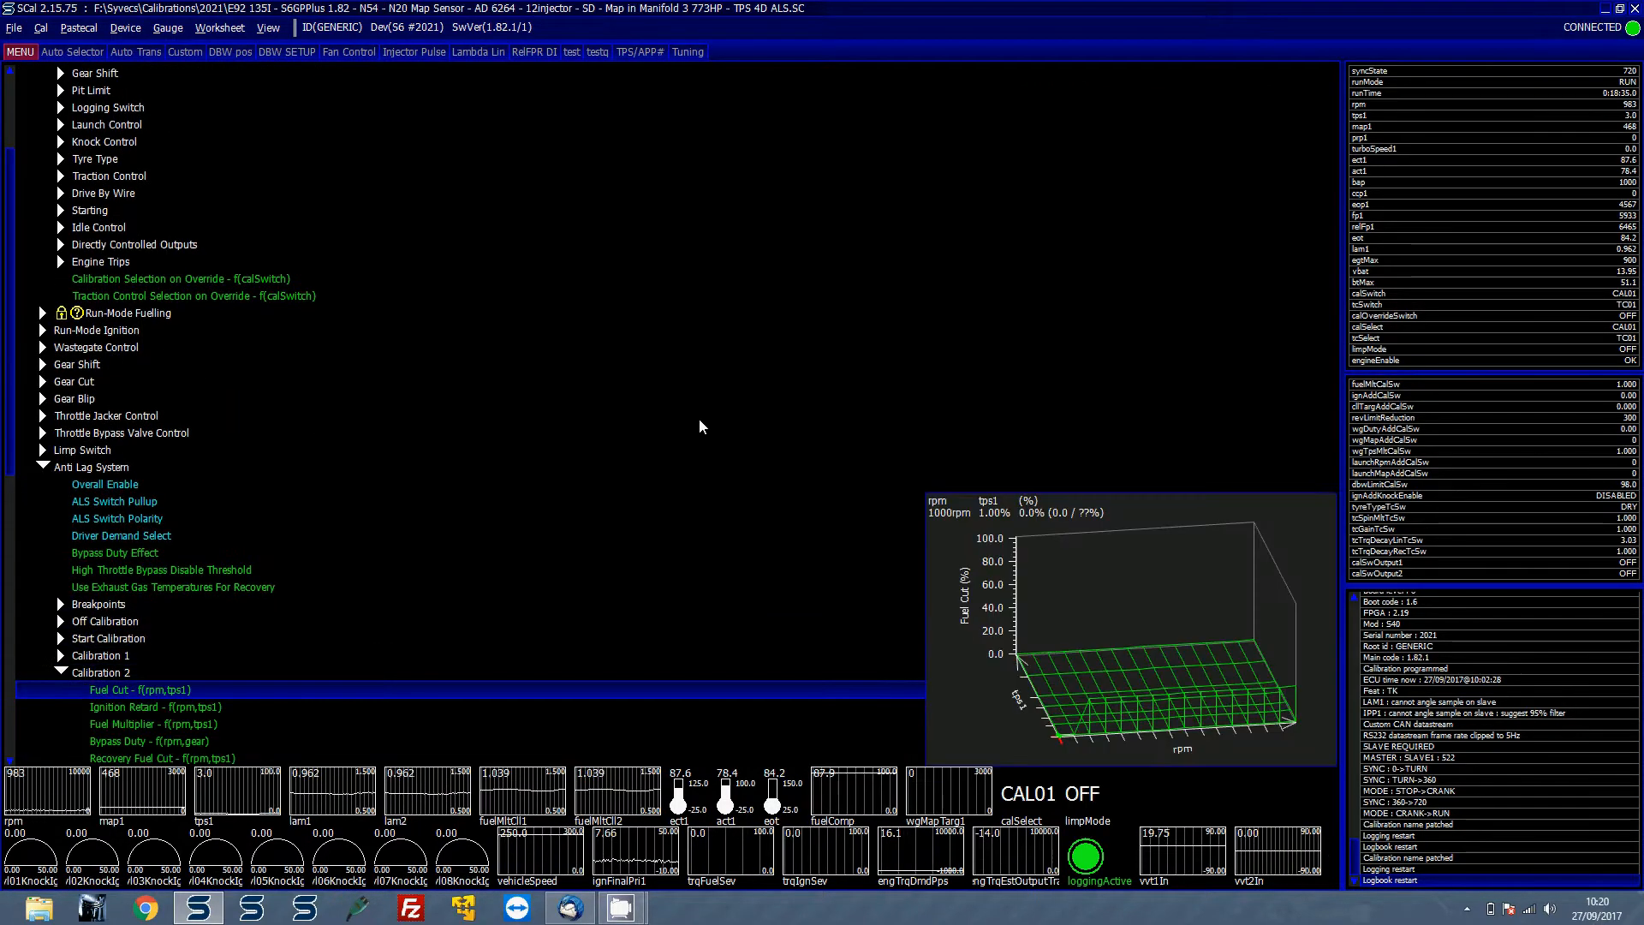
{"action": "left_click", "coordinate": [154, 707]}
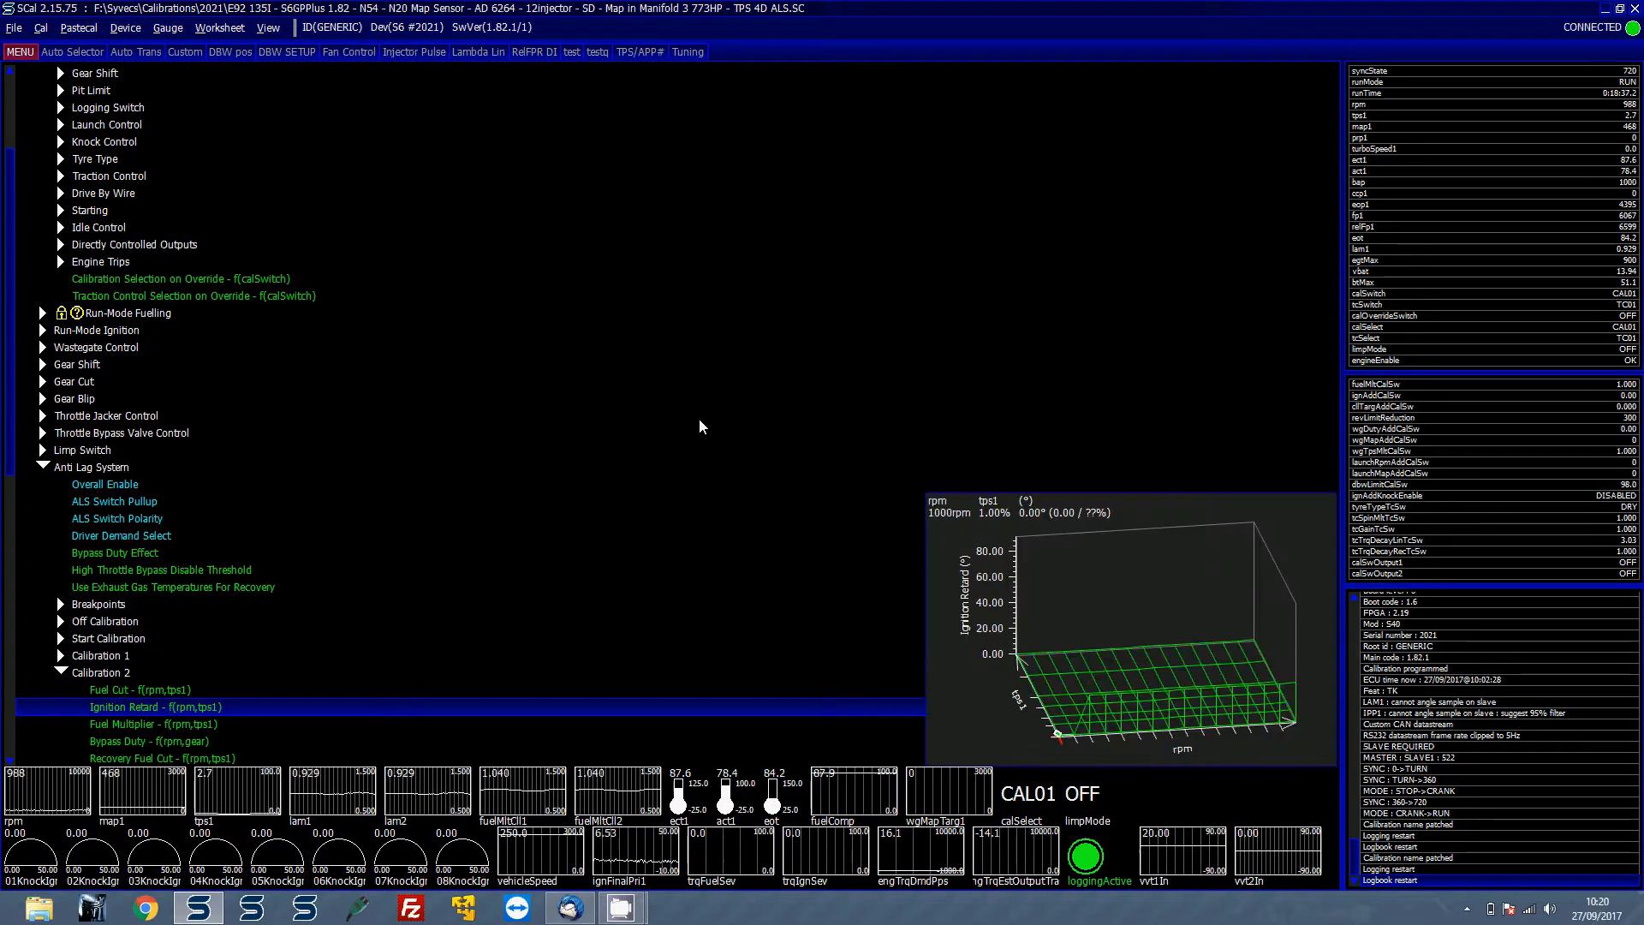
{"action": "left_click", "coordinate": [154, 723]}
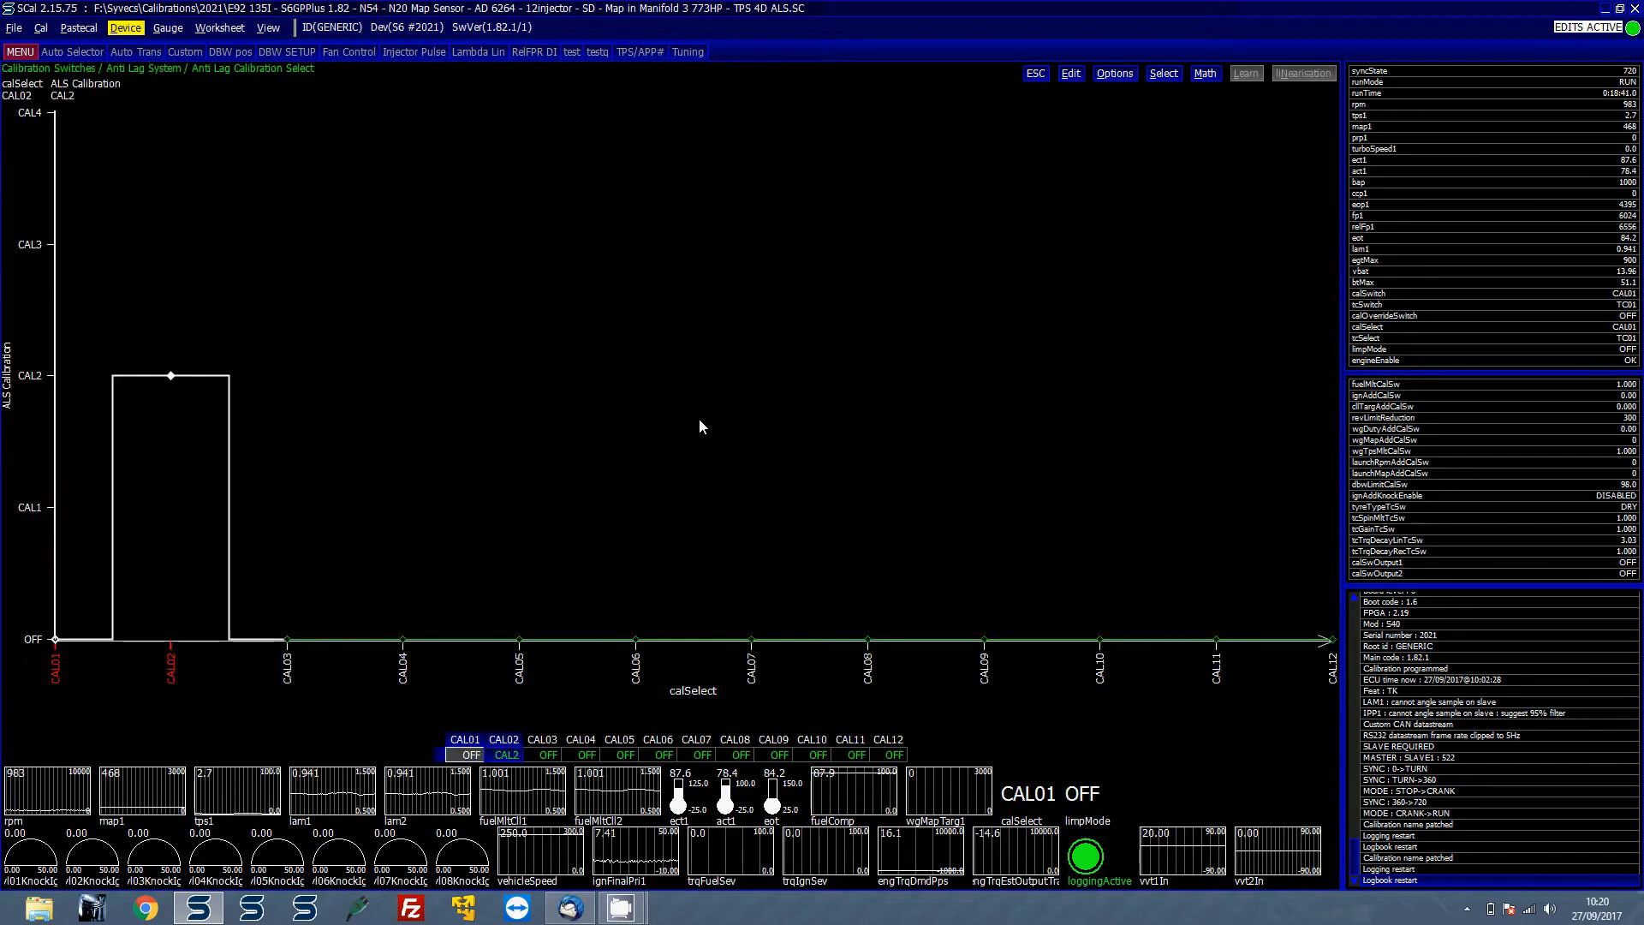
Return from ALS Calibration Select to the tree and preview Calibration 2's fuel cut map
{"action": "left_click", "coordinate": [735, 739]}
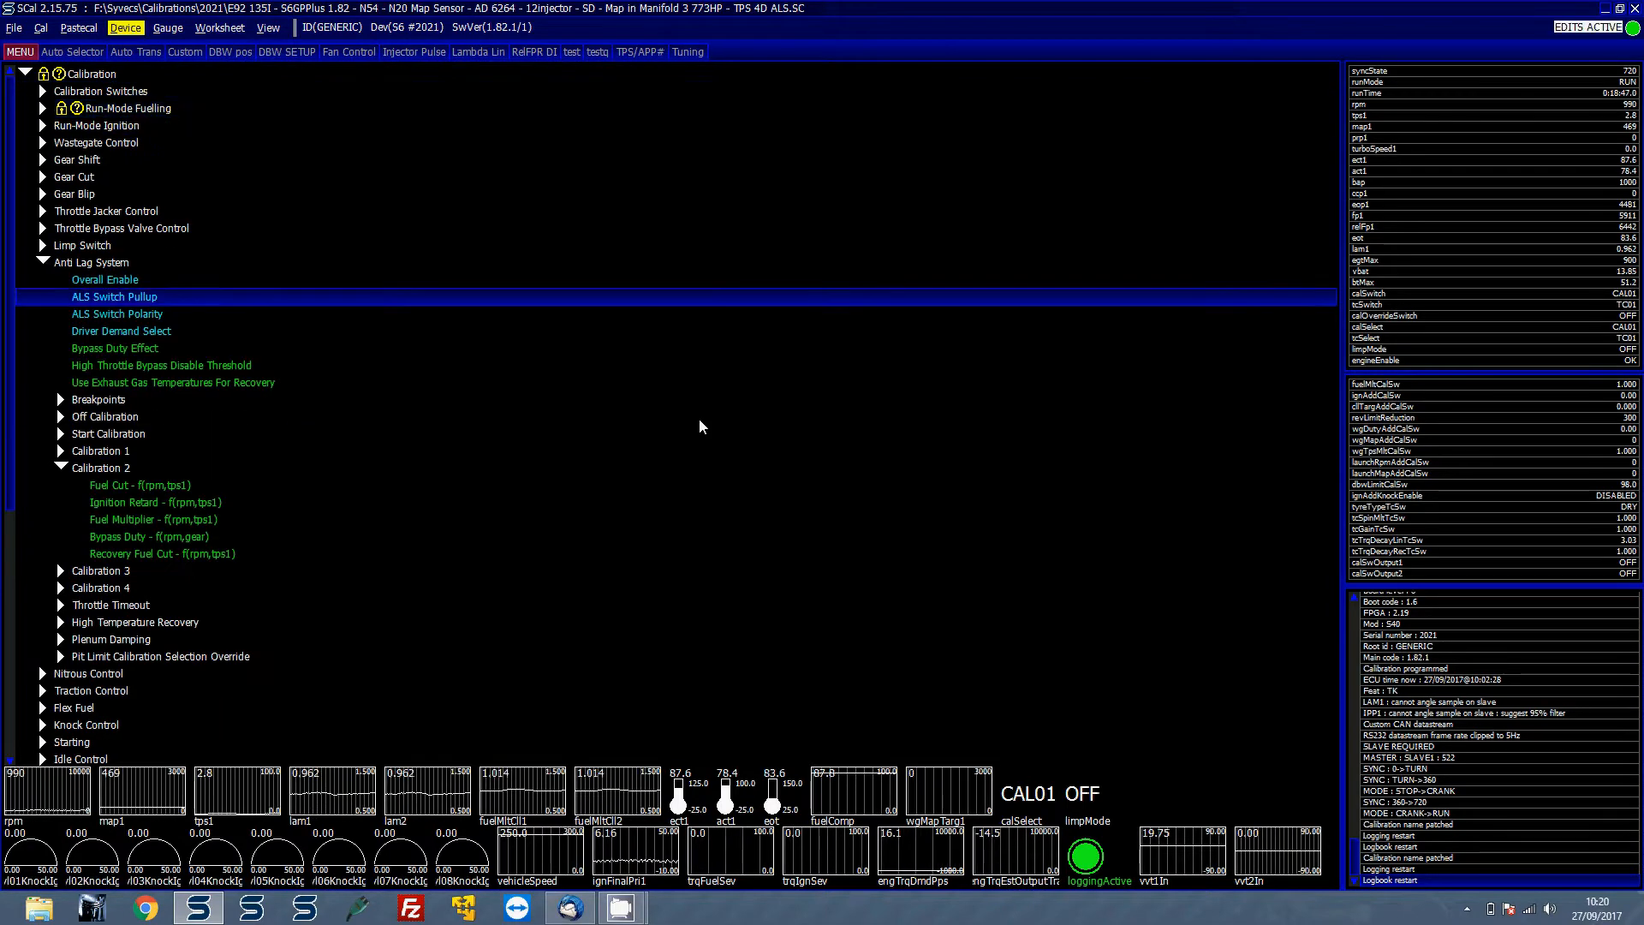
{"action": "left_click", "coordinate": [138, 484]}
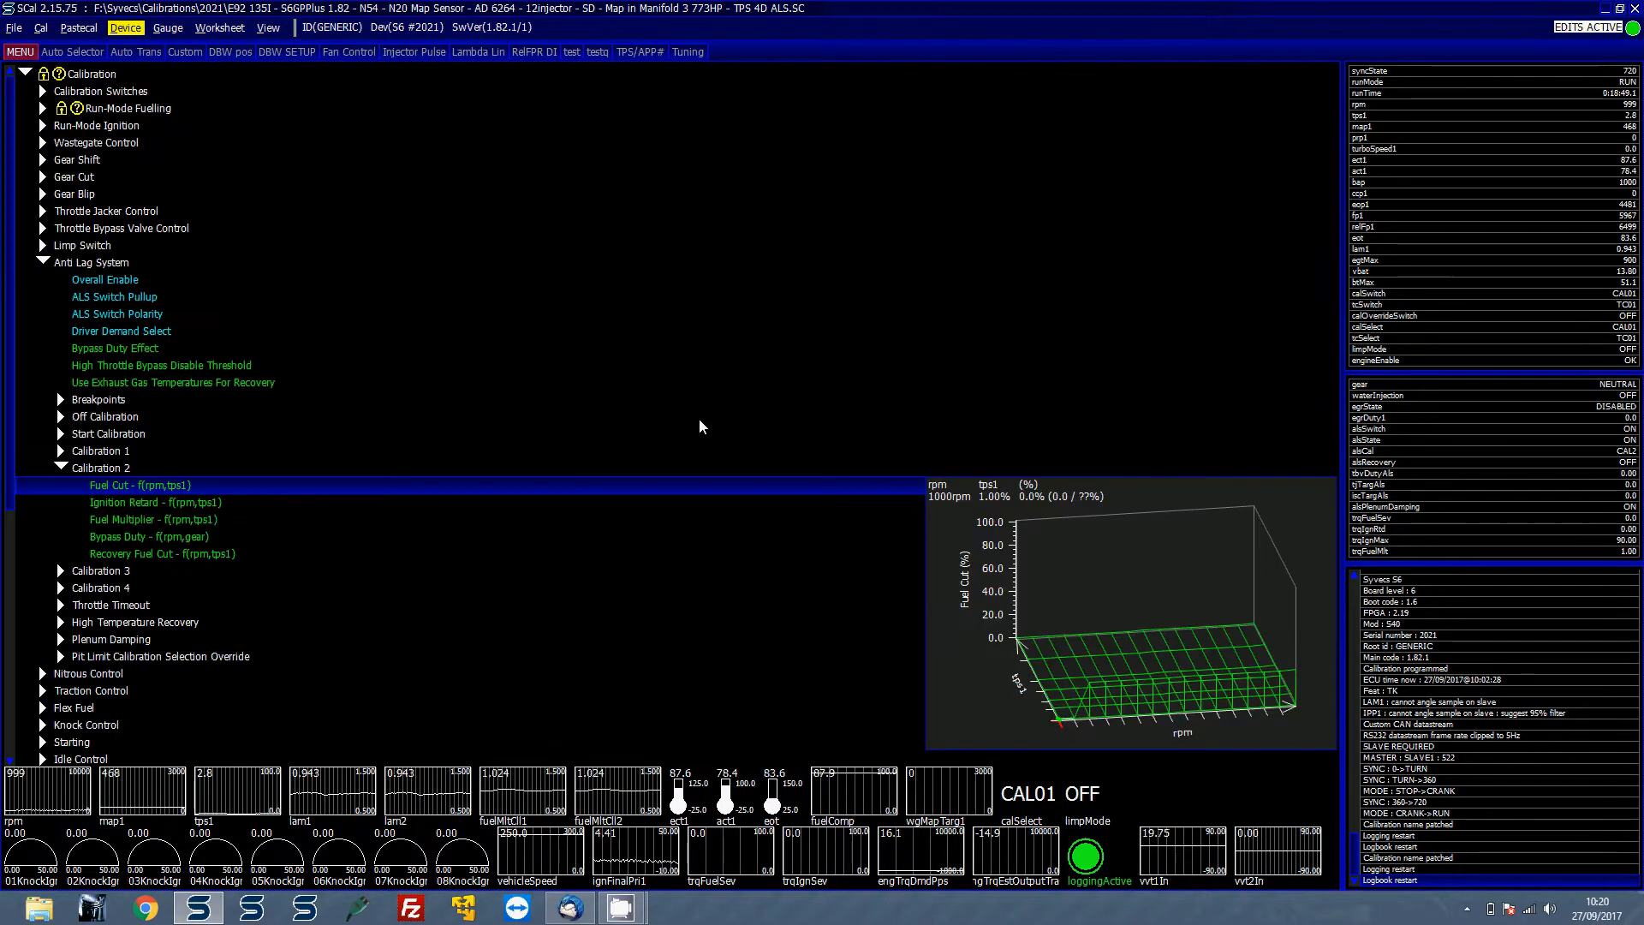
Review Start Calibration's bypass vehicle speed, exit throttle angle, fuel cut and fuel multiplier, then collapse the group
{"action": "left_click", "coordinate": [62, 433]}
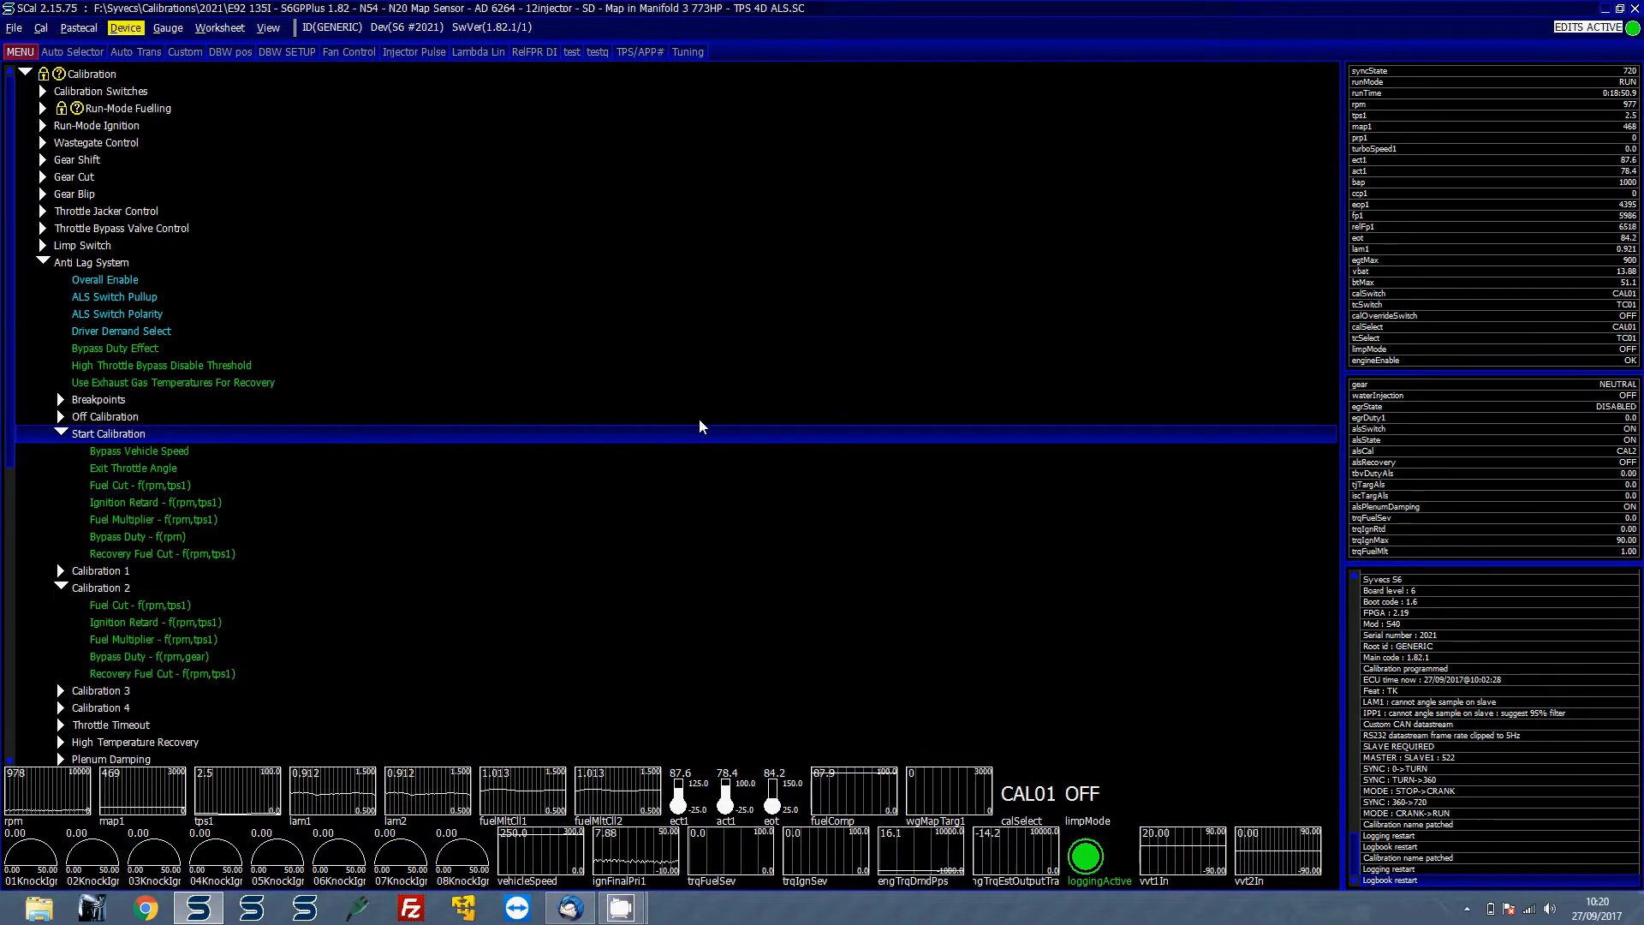
{"action": "left_click", "coordinate": [137, 451]}
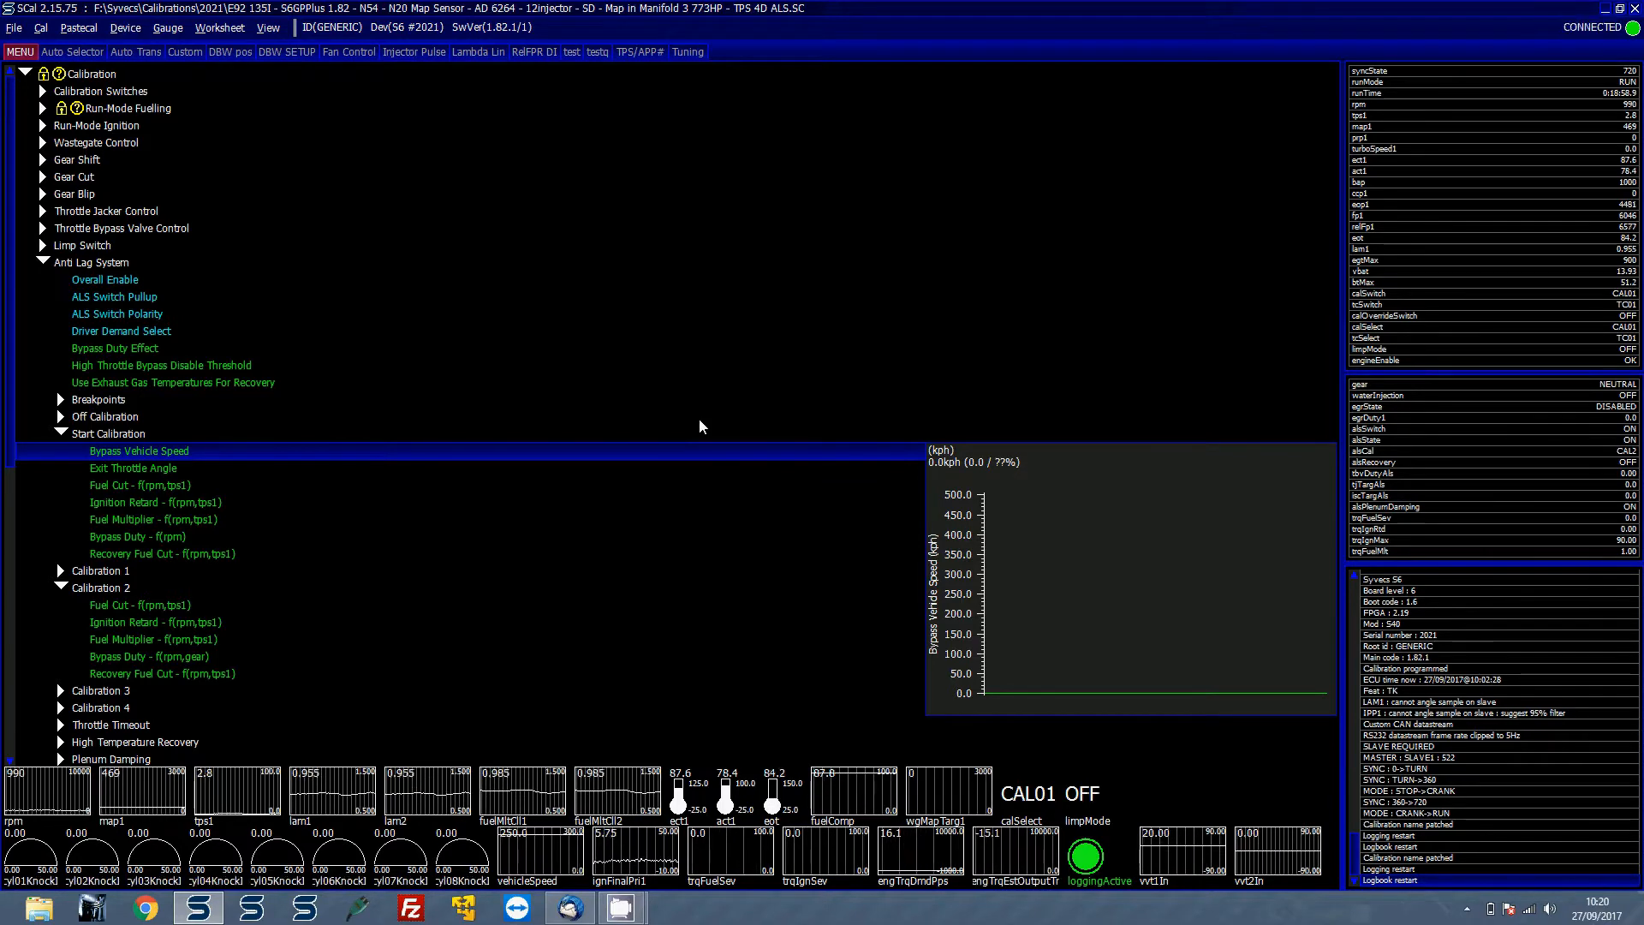
{"action": "left_click", "coordinate": [134, 467]}
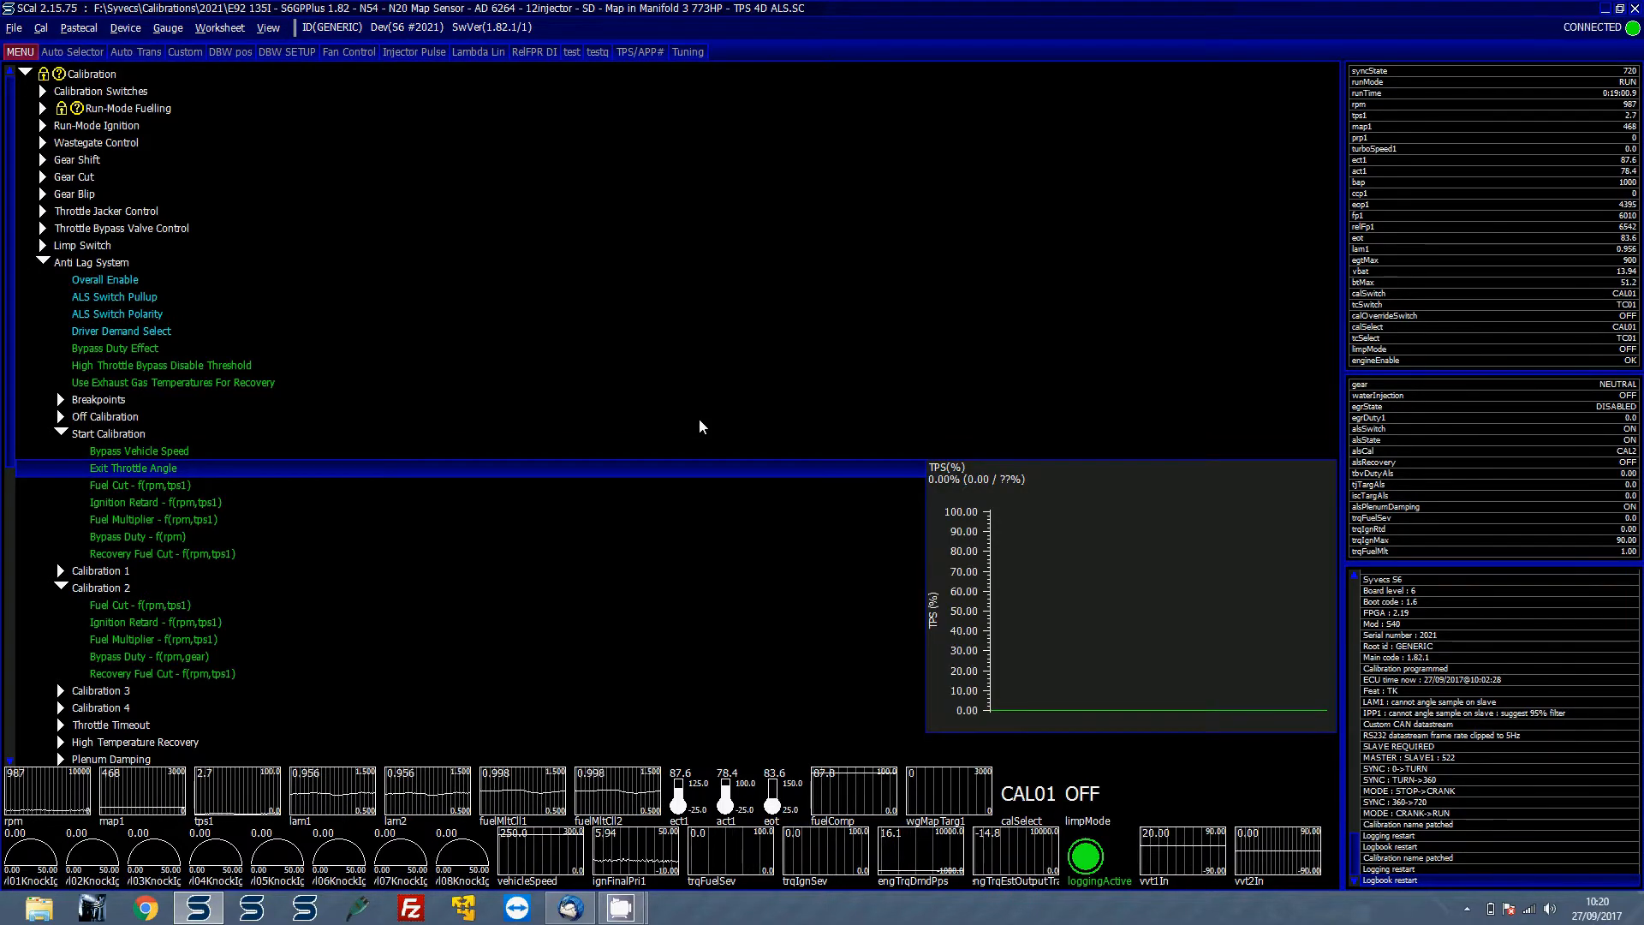
{"action": "left_click", "coordinate": [139, 484]}
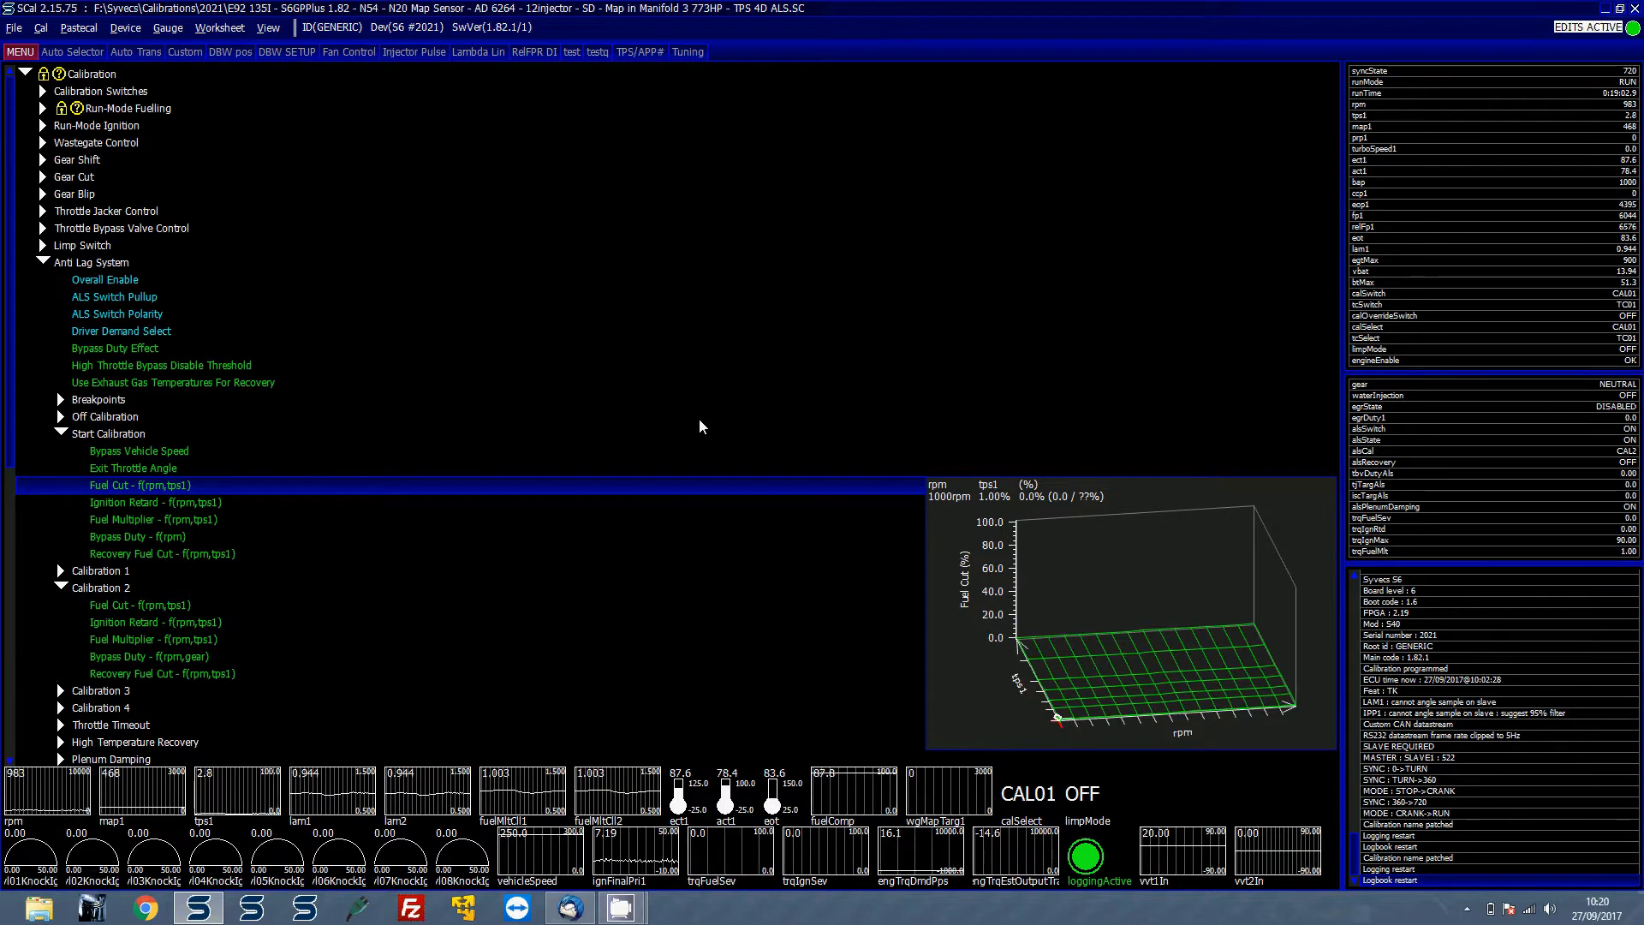
{"action": "left_click", "coordinate": [154, 519]}
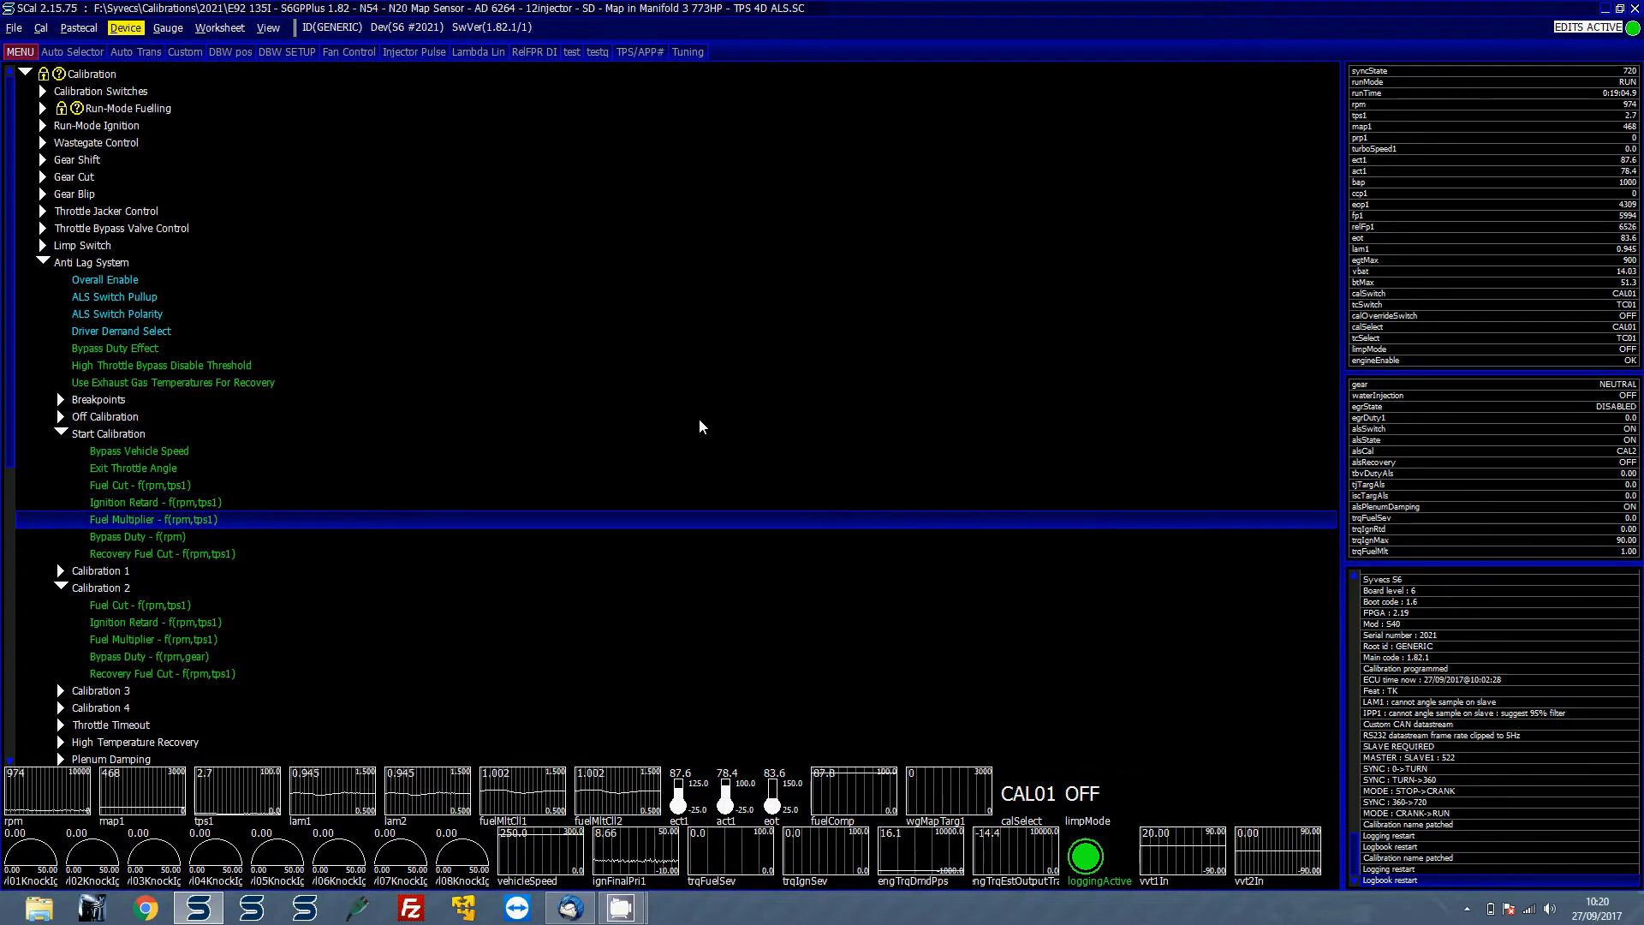
{"action": "left_click", "coordinate": [60, 434]}
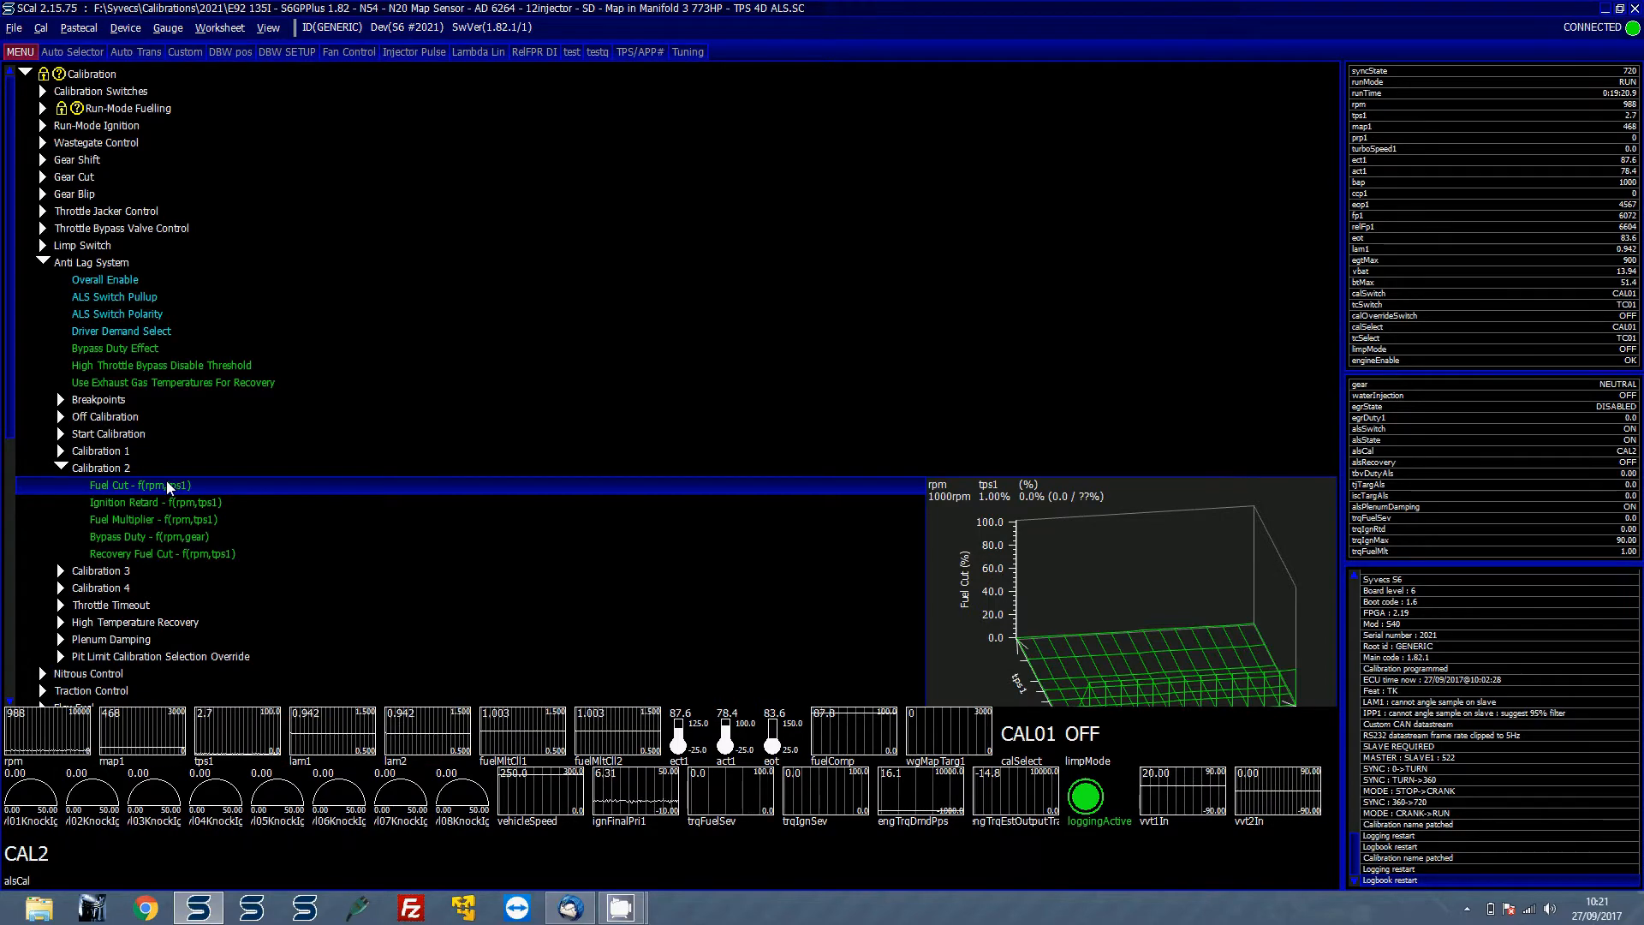
Bring up Calibration 2's fuel cut map over rpm and throttle for editing
{"action": "double_click", "coordinate": [139, 484]}
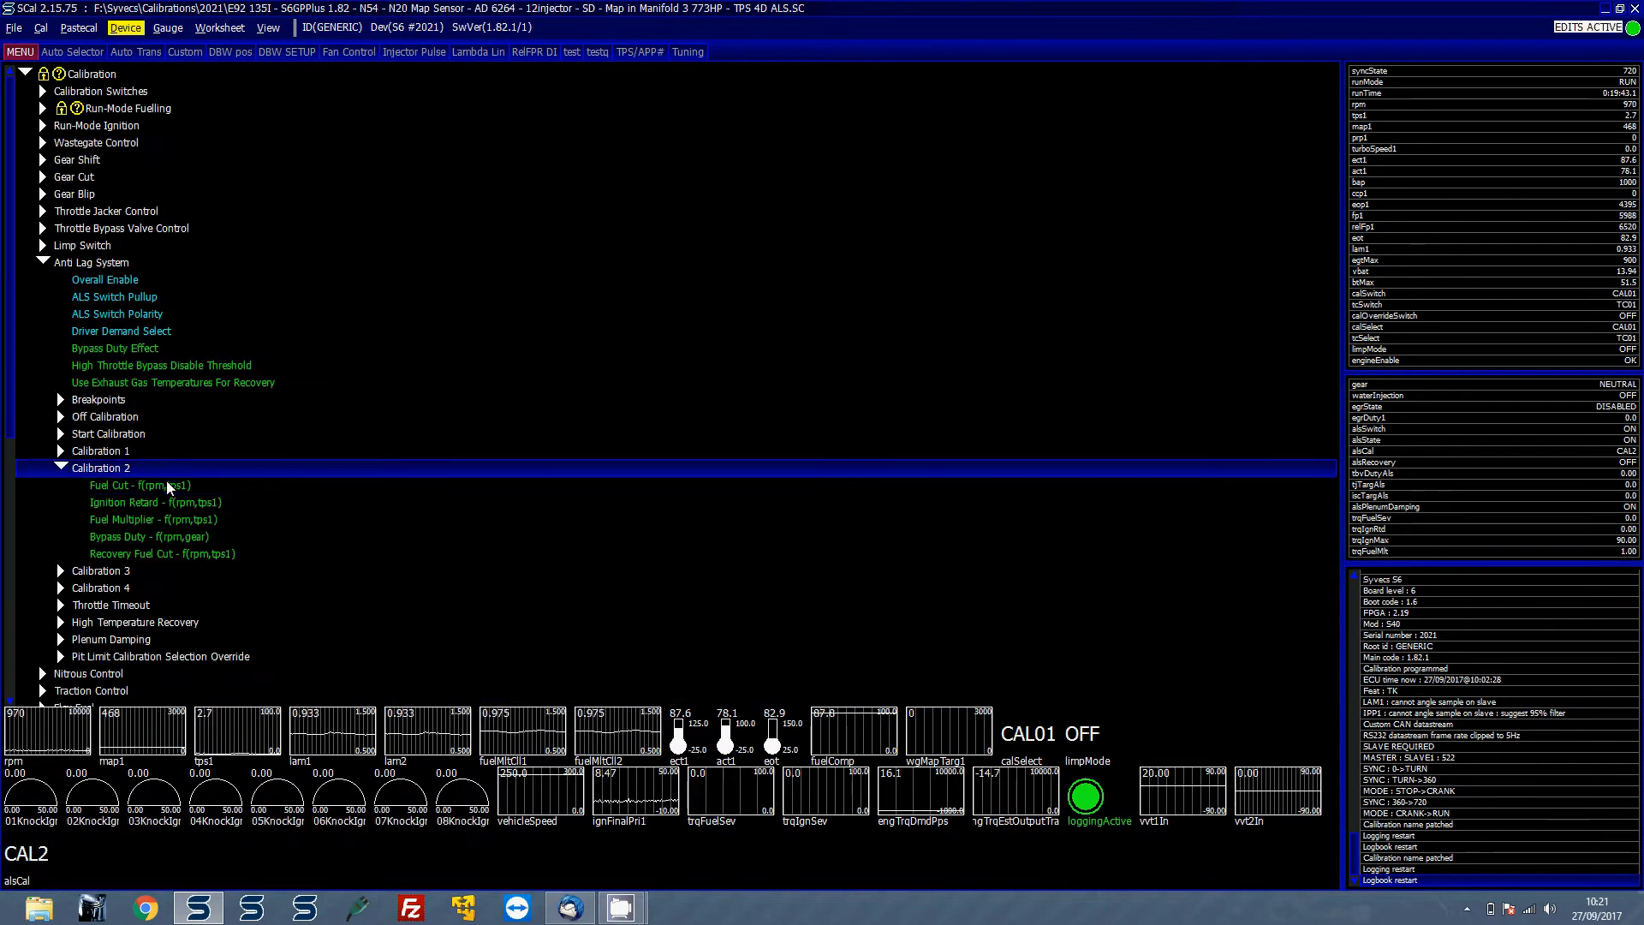
View the anti-lag Bypass Duty Effect setting, showing drive by wire
{"action": "left_click", "coordinate": [114, 348]}
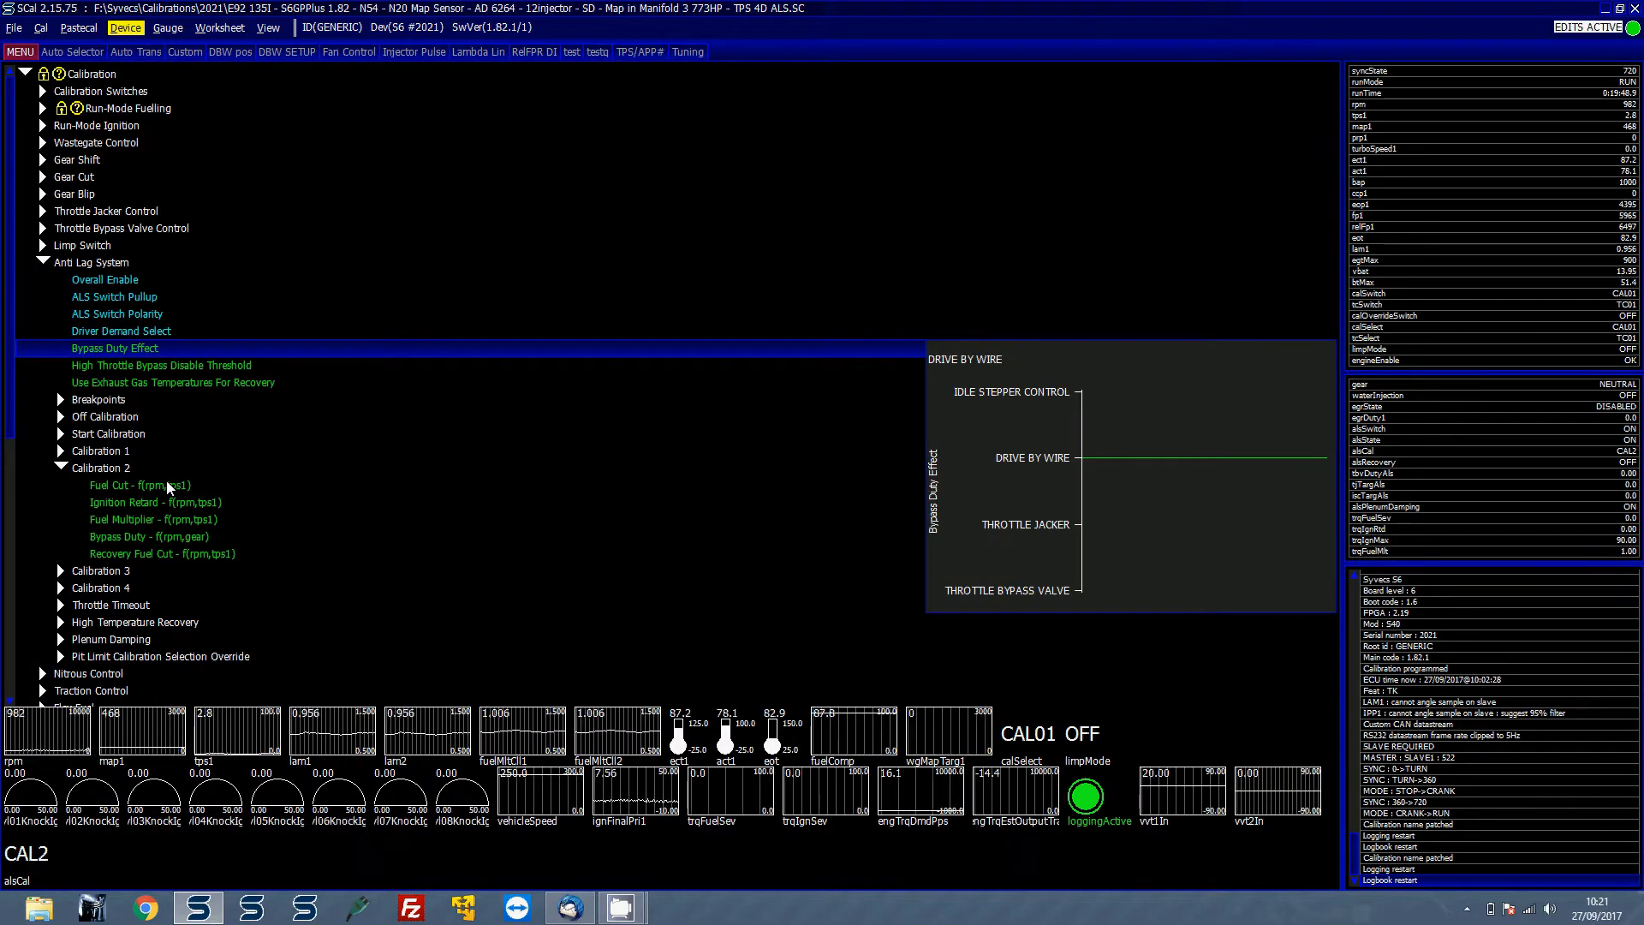
{"action": "left_click", "coordinate": [120, 330]}
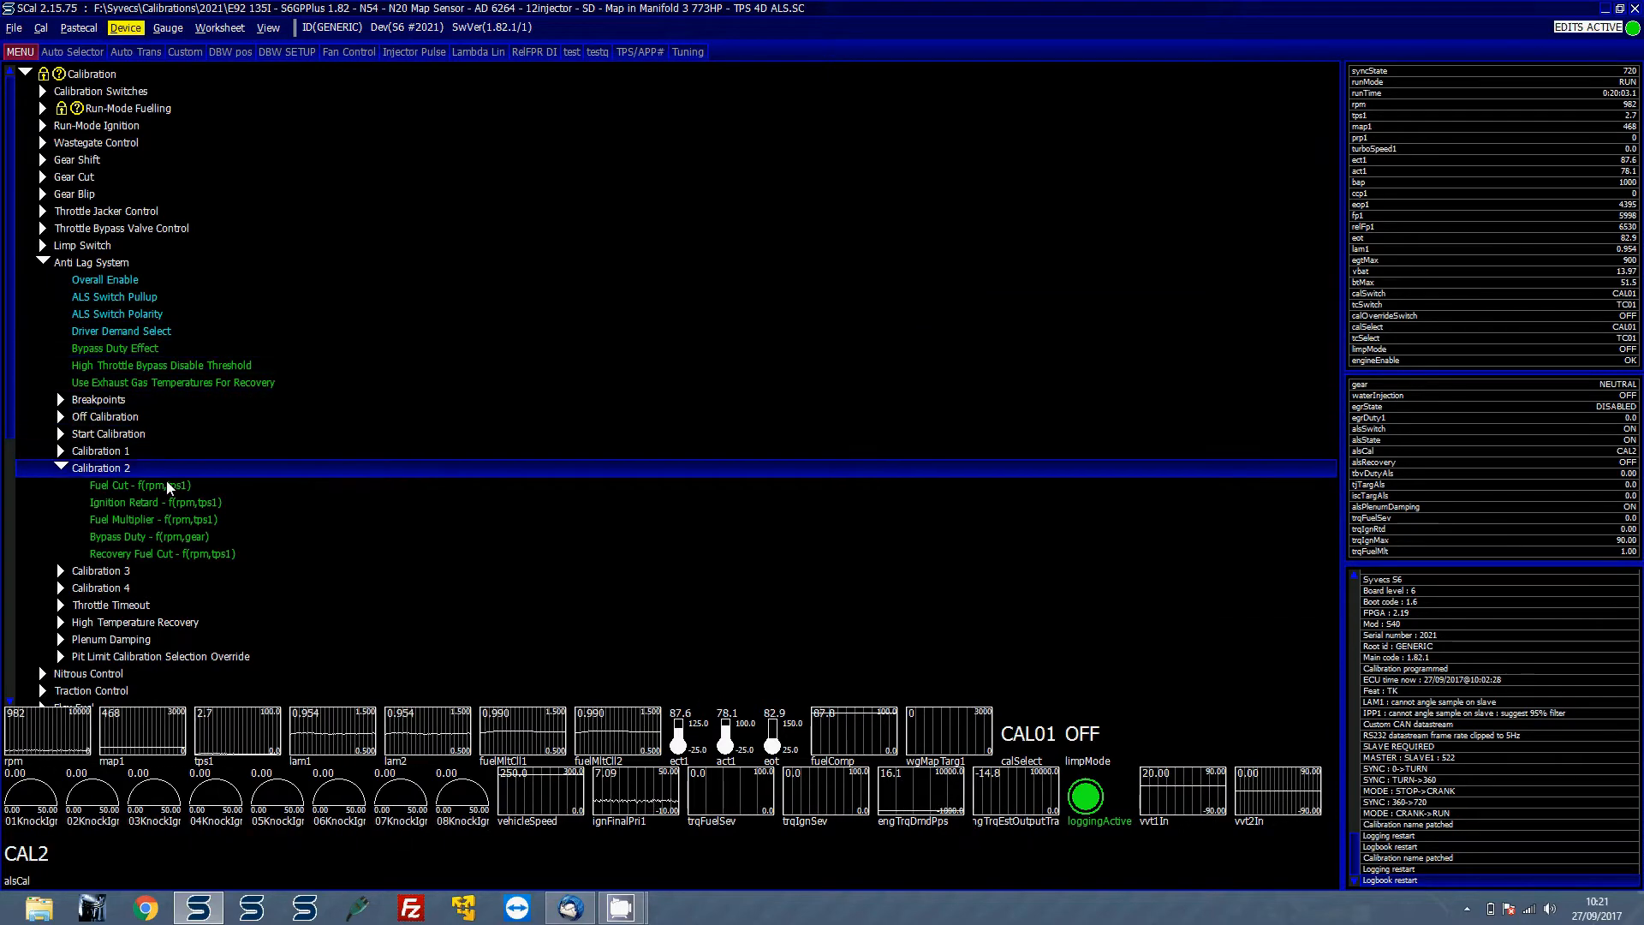
Show Calibration 2's ignition retard map and bring up its chart options
{"action": "double_click", "coordinate": [152, 502]}
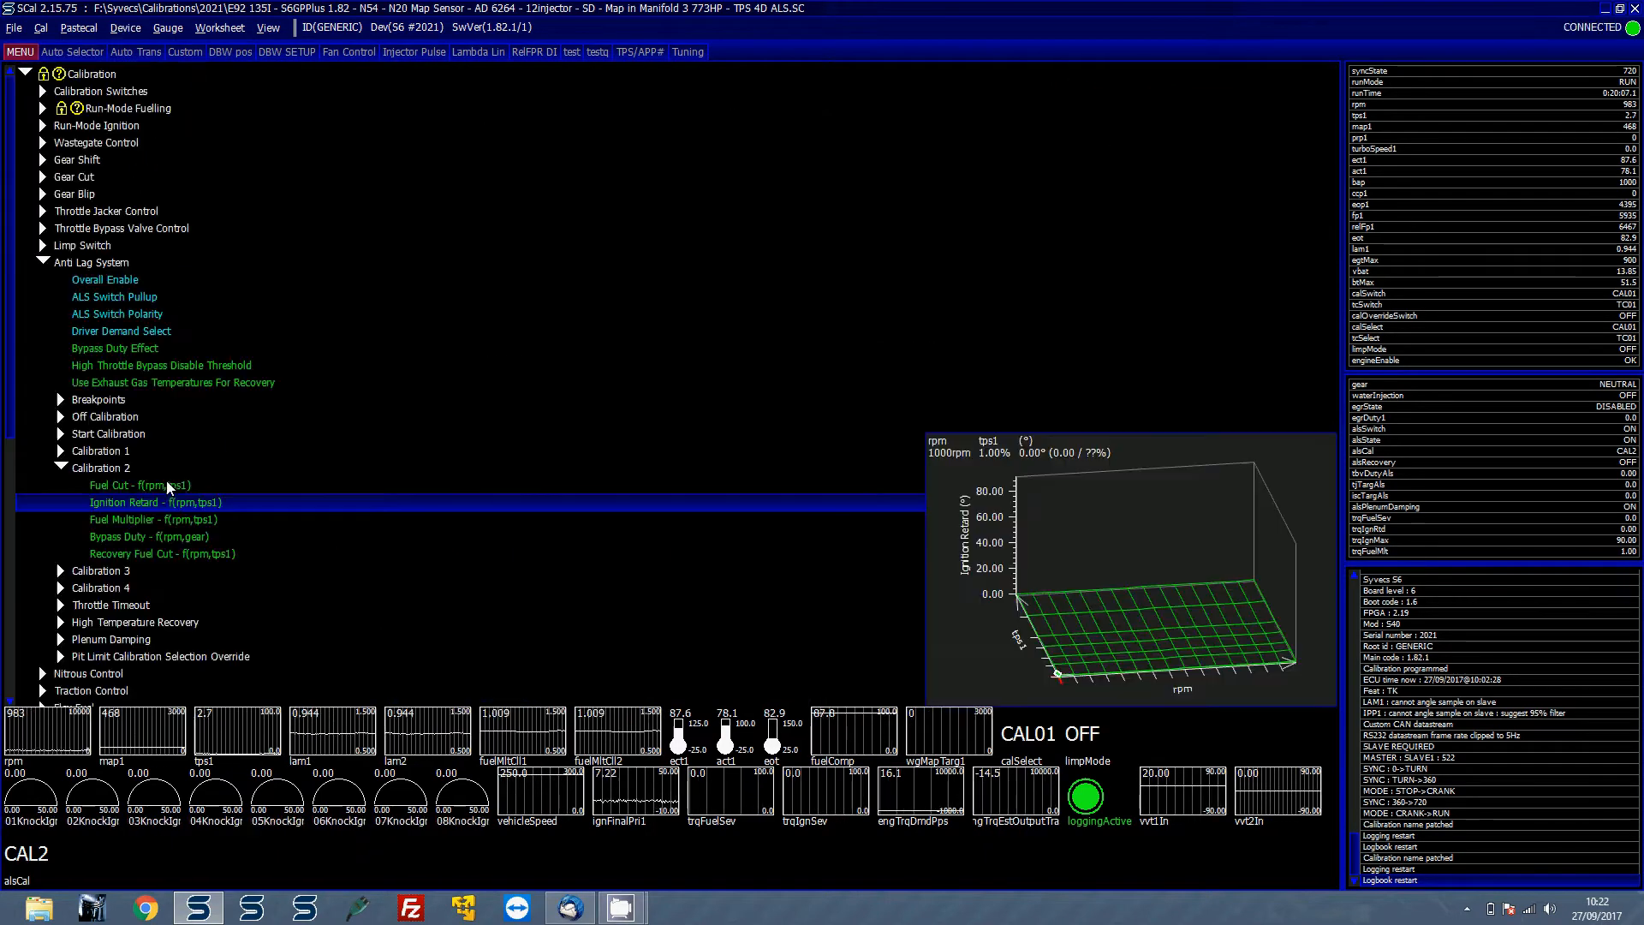
{"action": "right_click", "coordinate": [712, 755]}
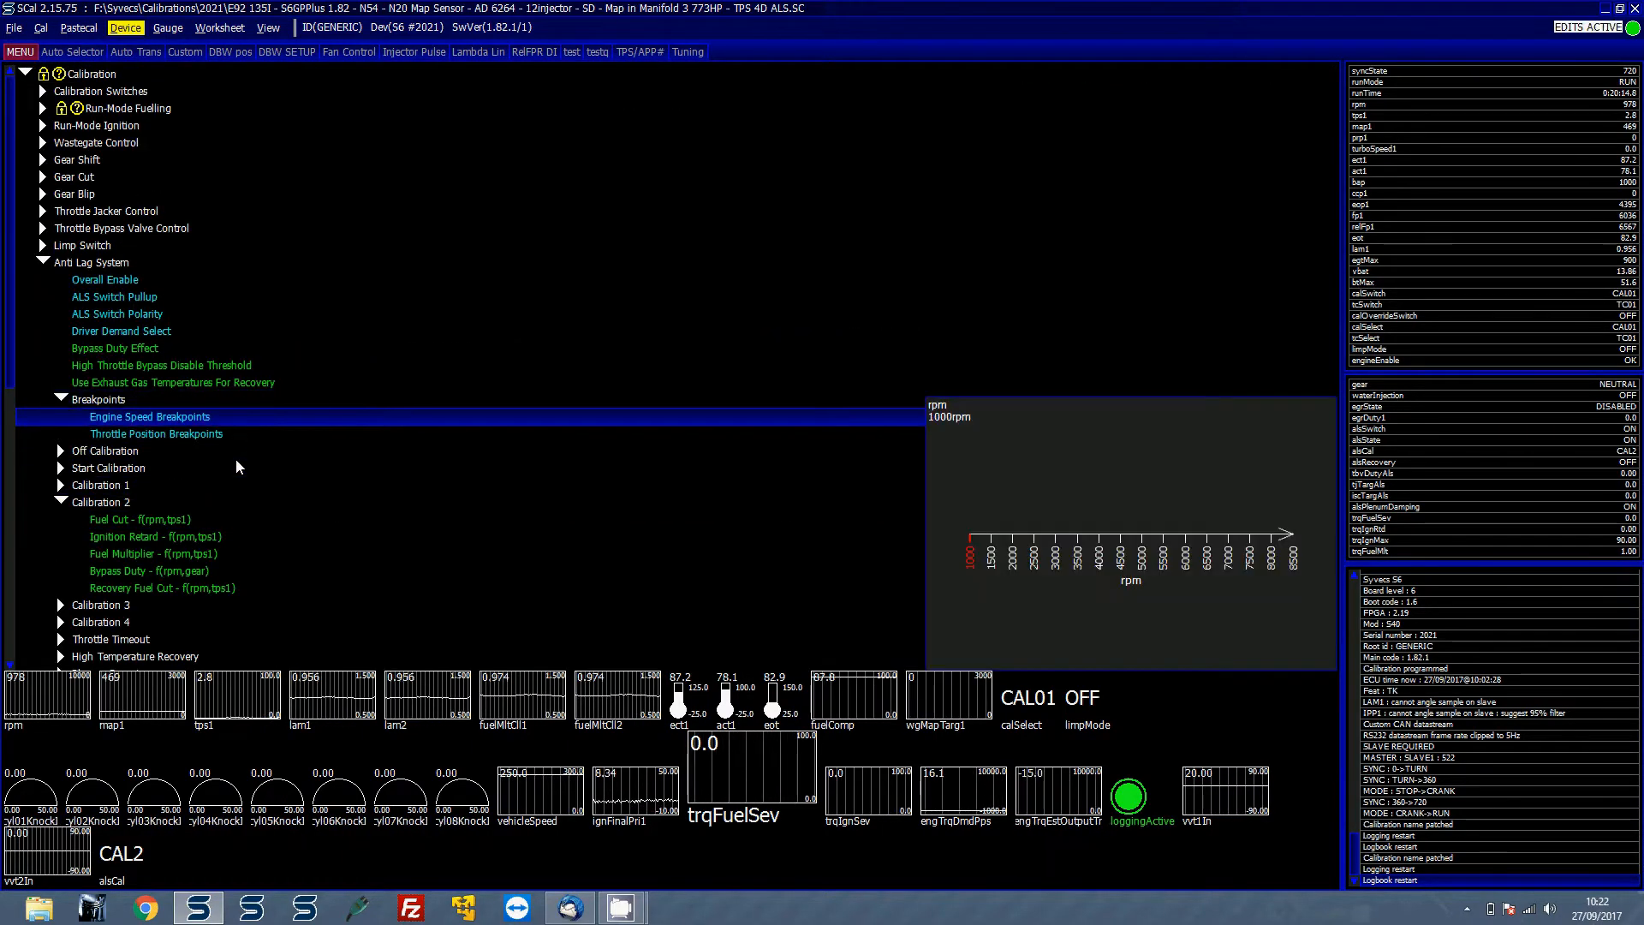
Preview and then edit the anti-lag throttle position breakpoints axis
{"action": "left_click", "coordinate": [156, 433]}
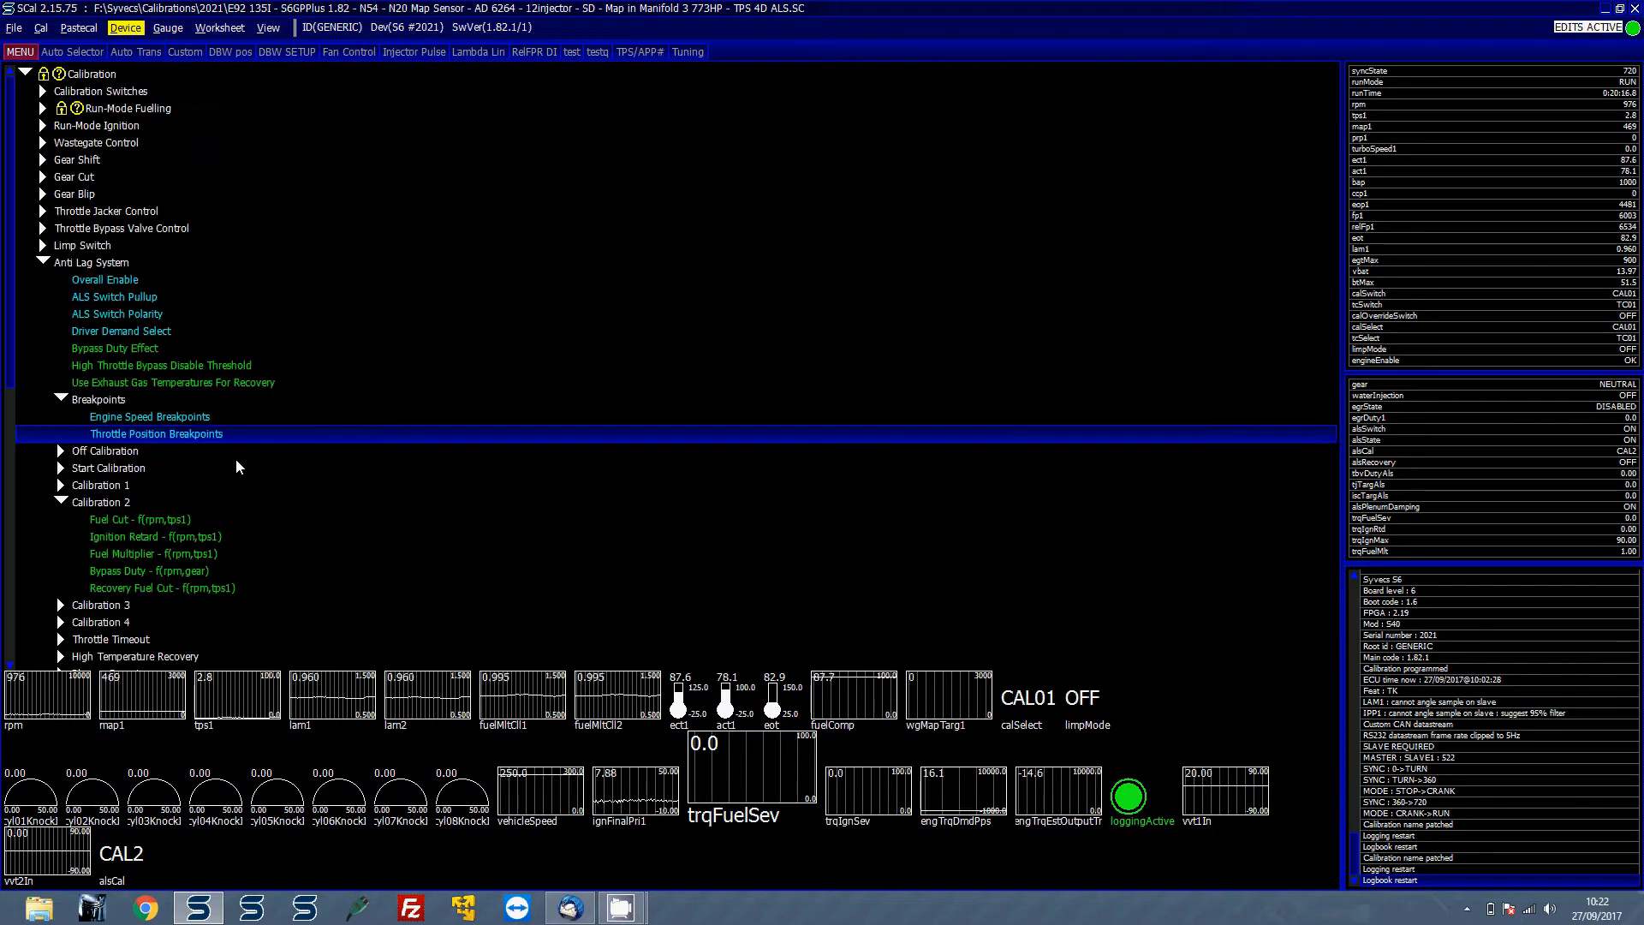
{"action": "double_click", "coordinate": [156, 433]}
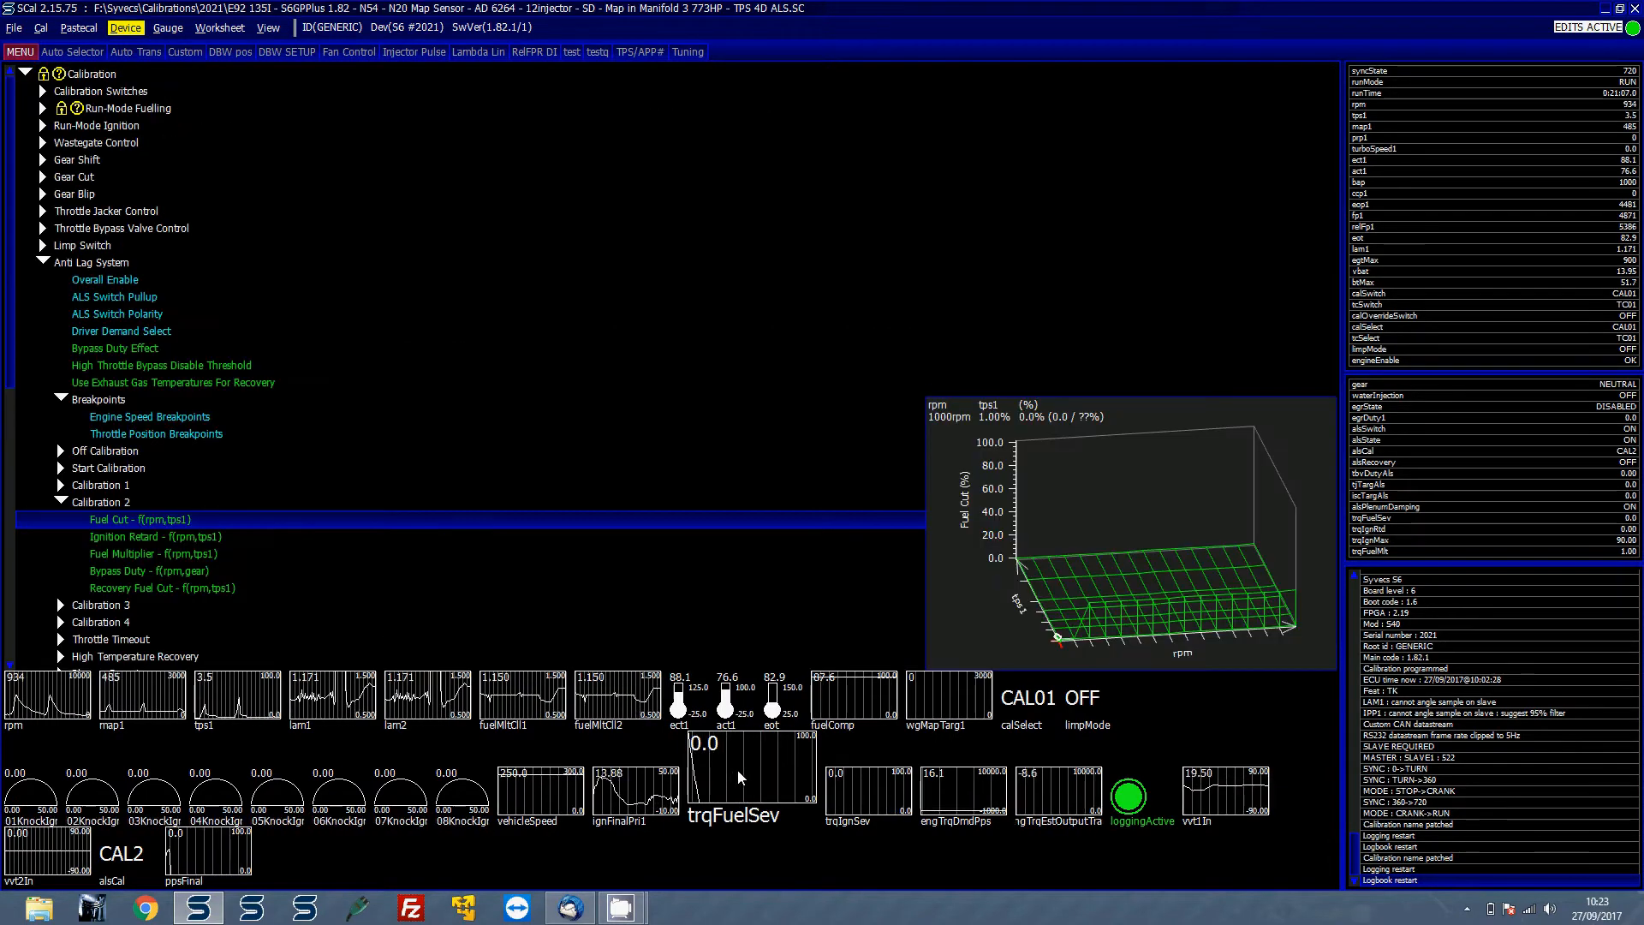
{"action": "double_click", "coordinate": [148, 536]}
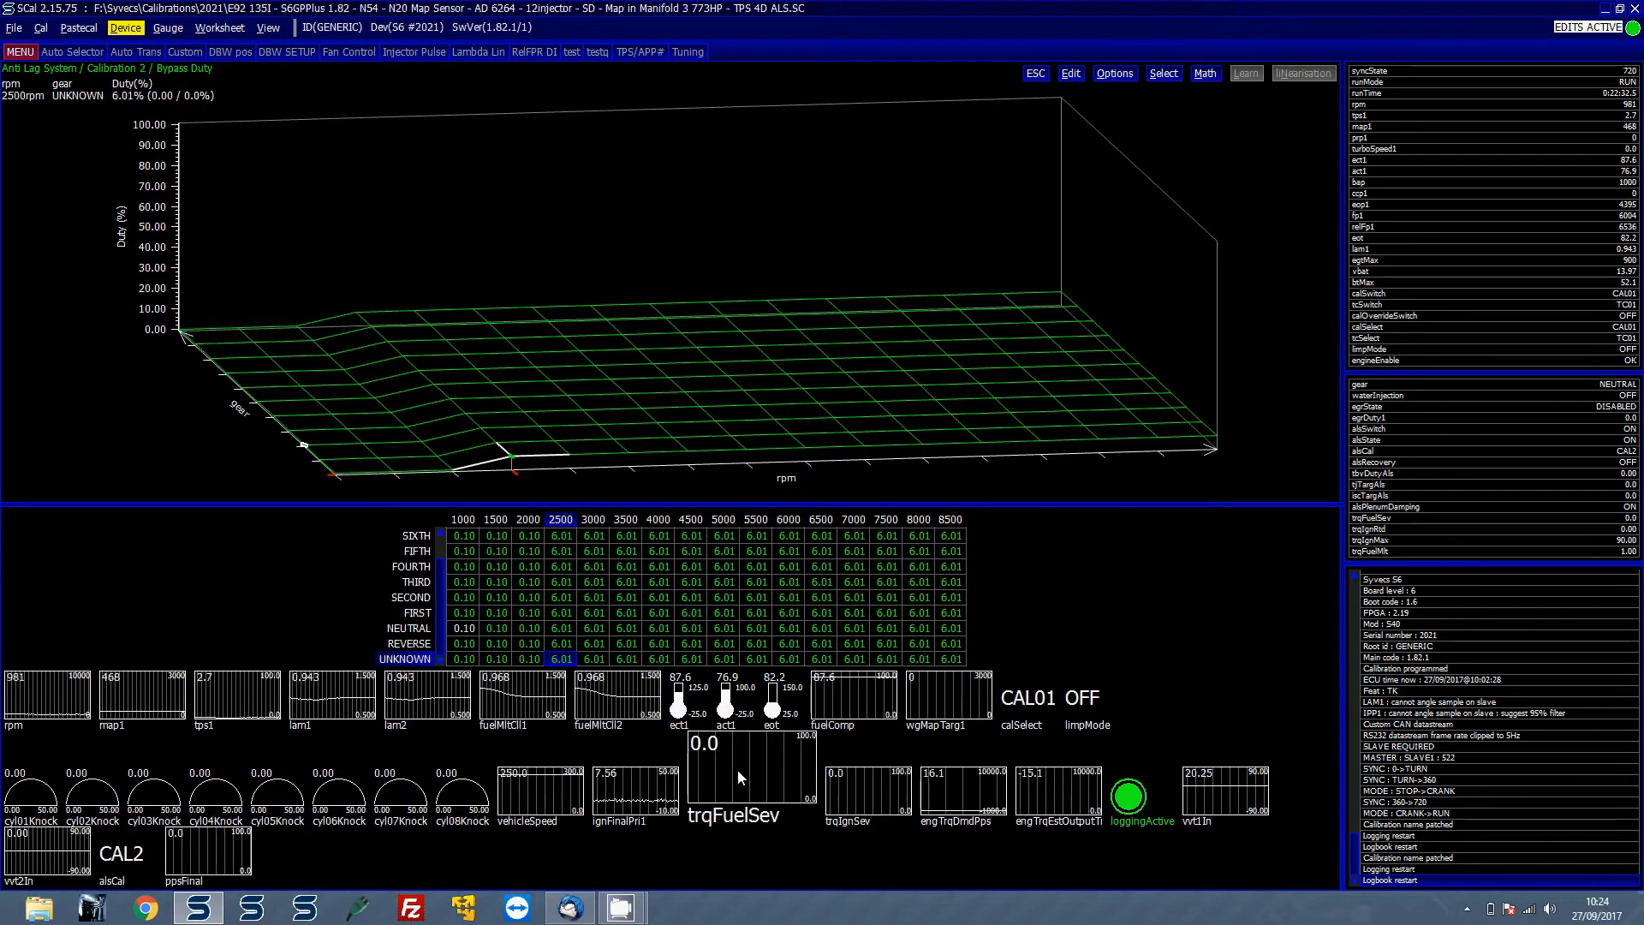
Fill the selected Calibration 2 bypass duty cells with a value of 15
{"action": "right_click", "coordinate": [207, 697]}
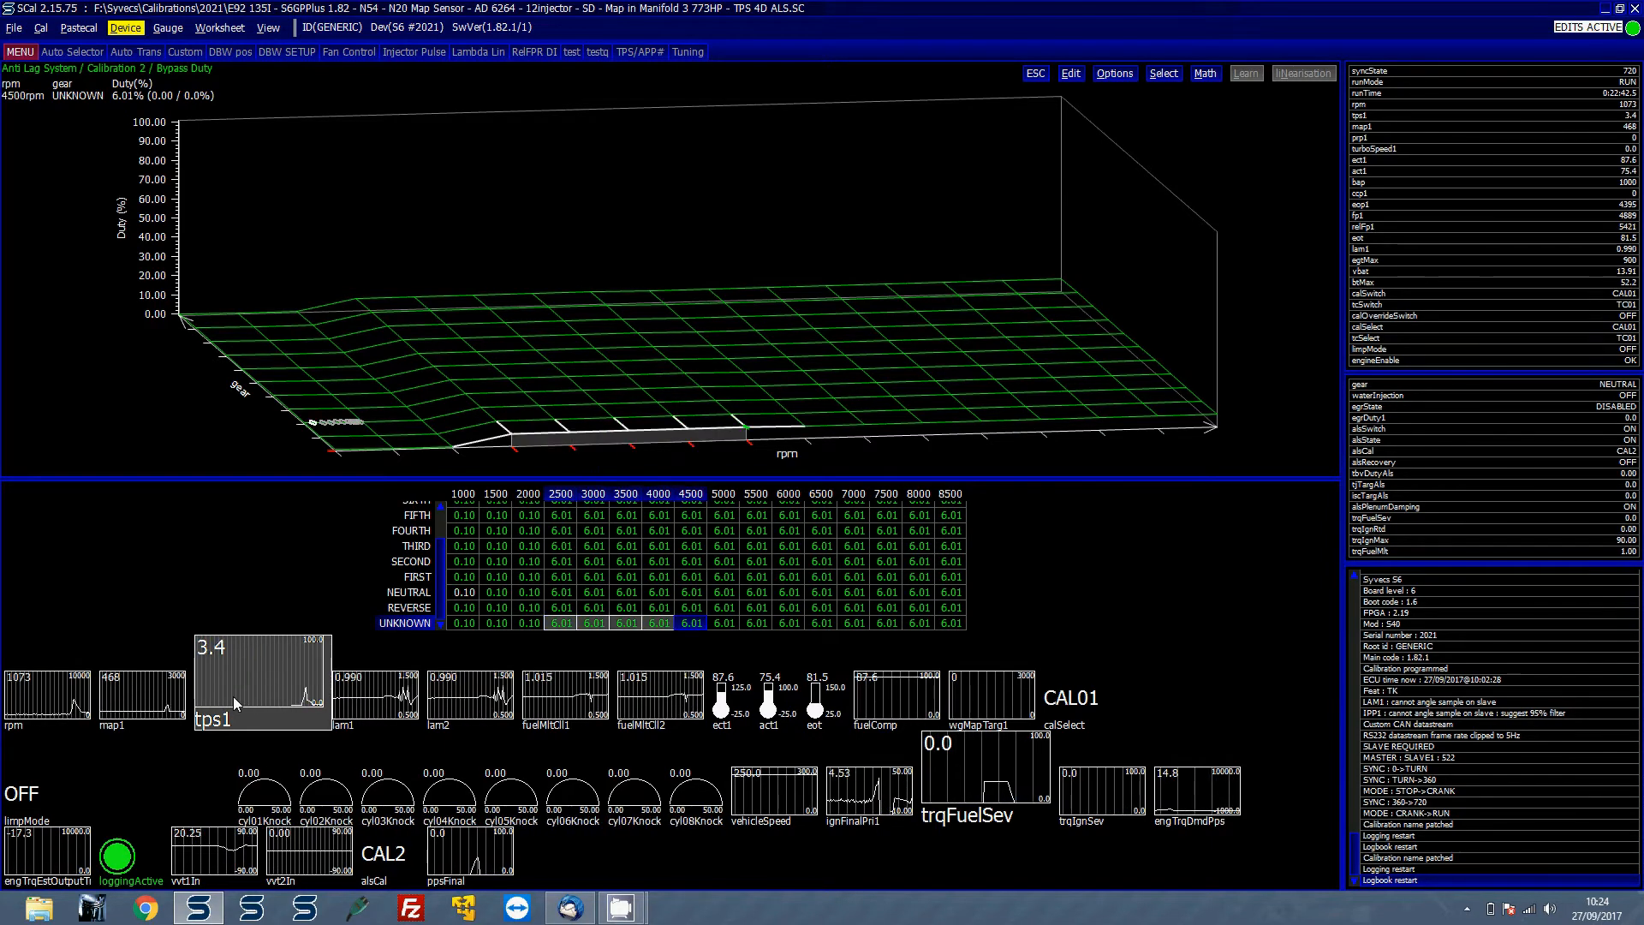
{"action": "type", "text": "15"}
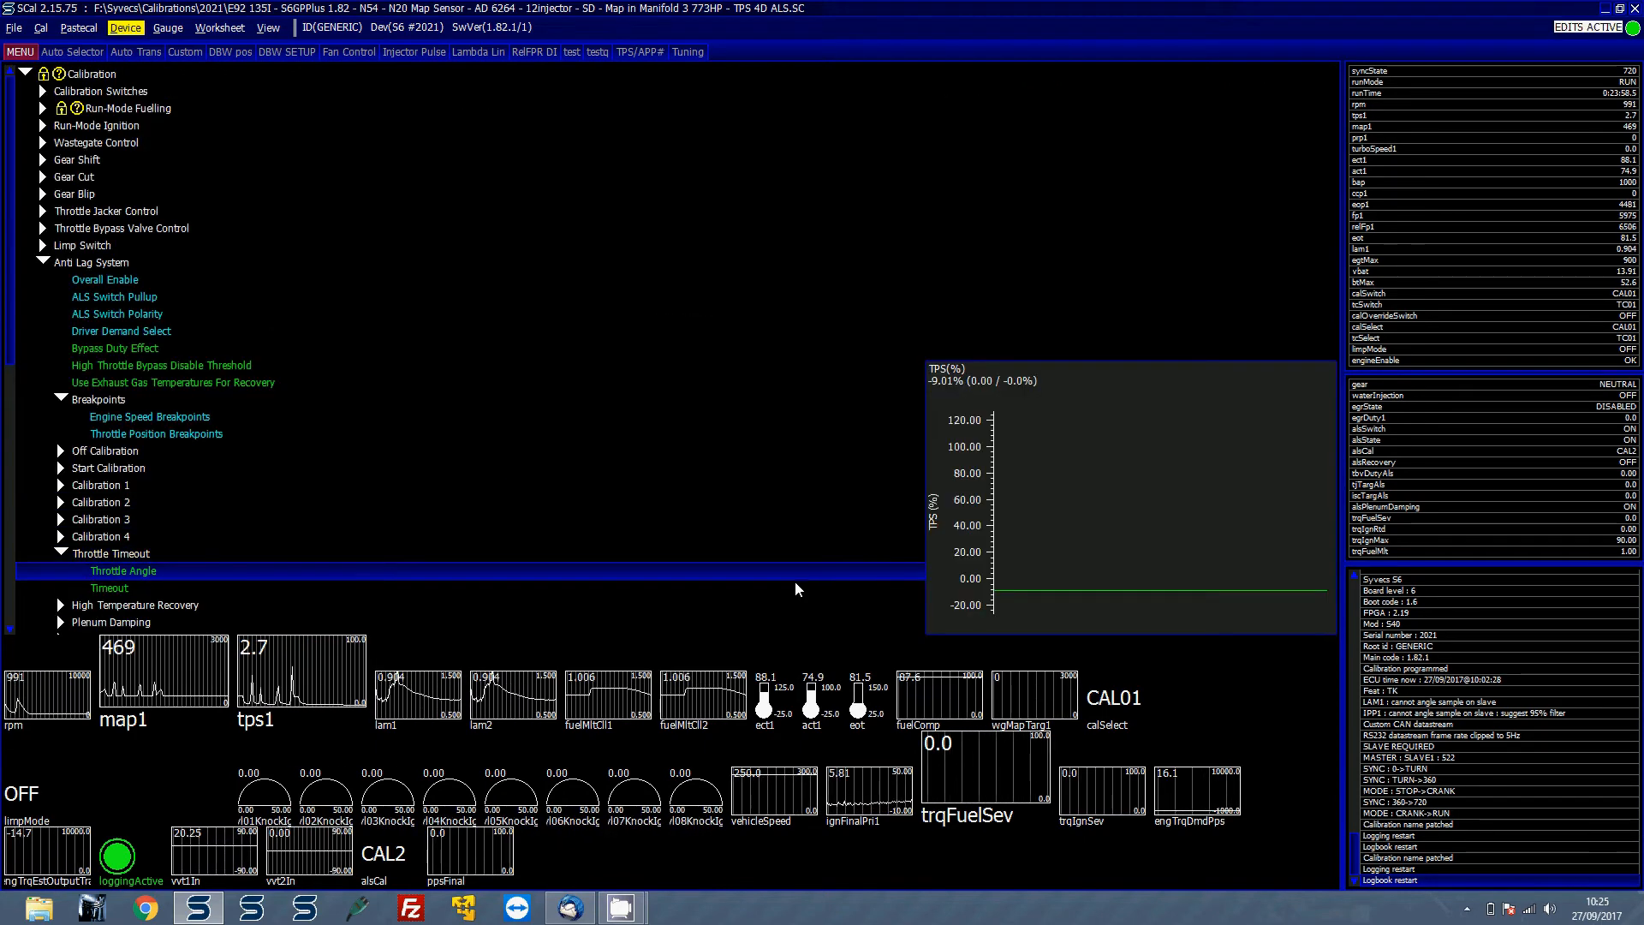
Review the throttle timeout angle setting and expand the High Temperature Recovery group
{"action": "double_click", "coordinate": [124, 568]}
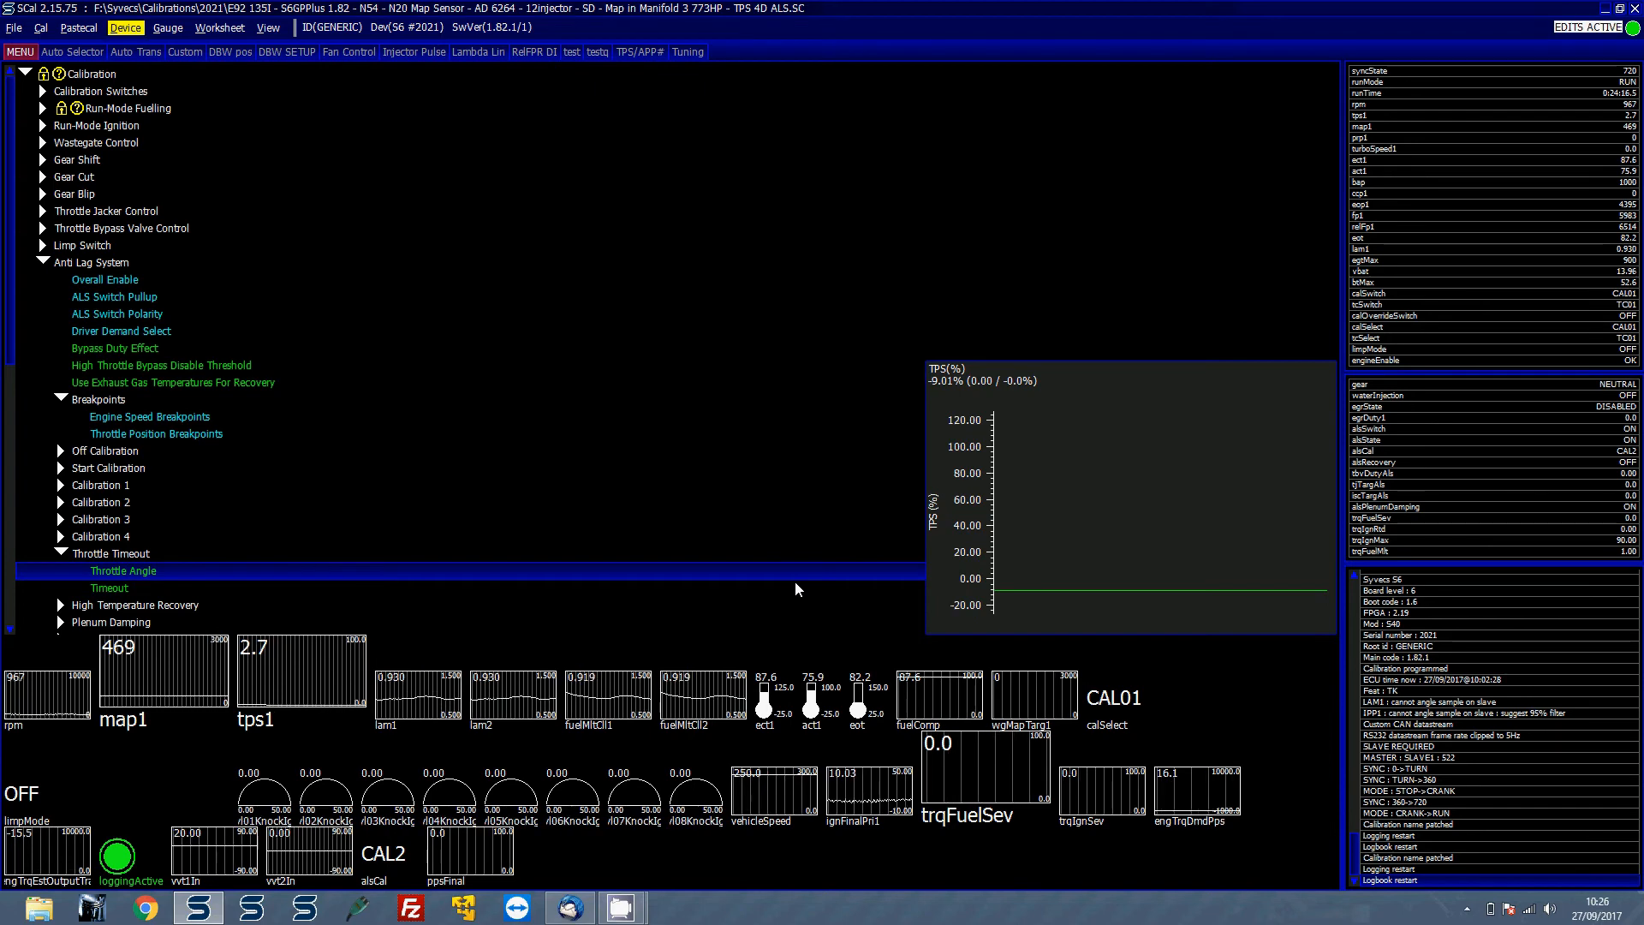
{"action": "left_click", "coordinate": [60, 553]}
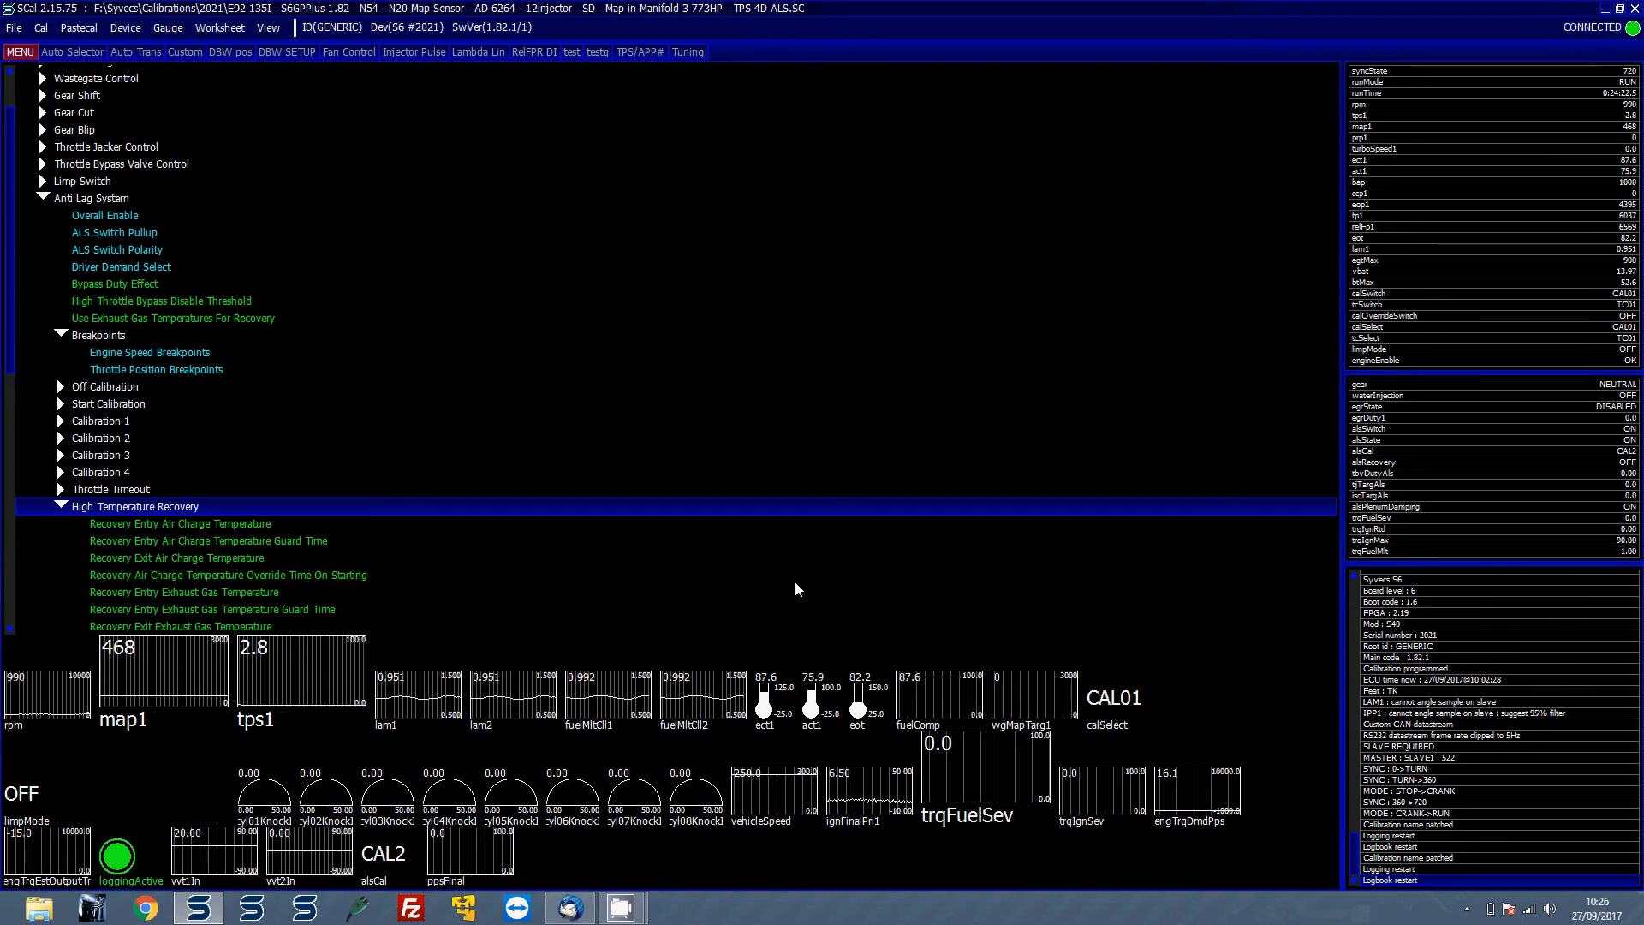
Collapse High Temperature Recovery and bring up Calibration 2's recovery fuel cut map, all cells at 0.0
{"action": "left_click", "coordinate": [180, 524]}
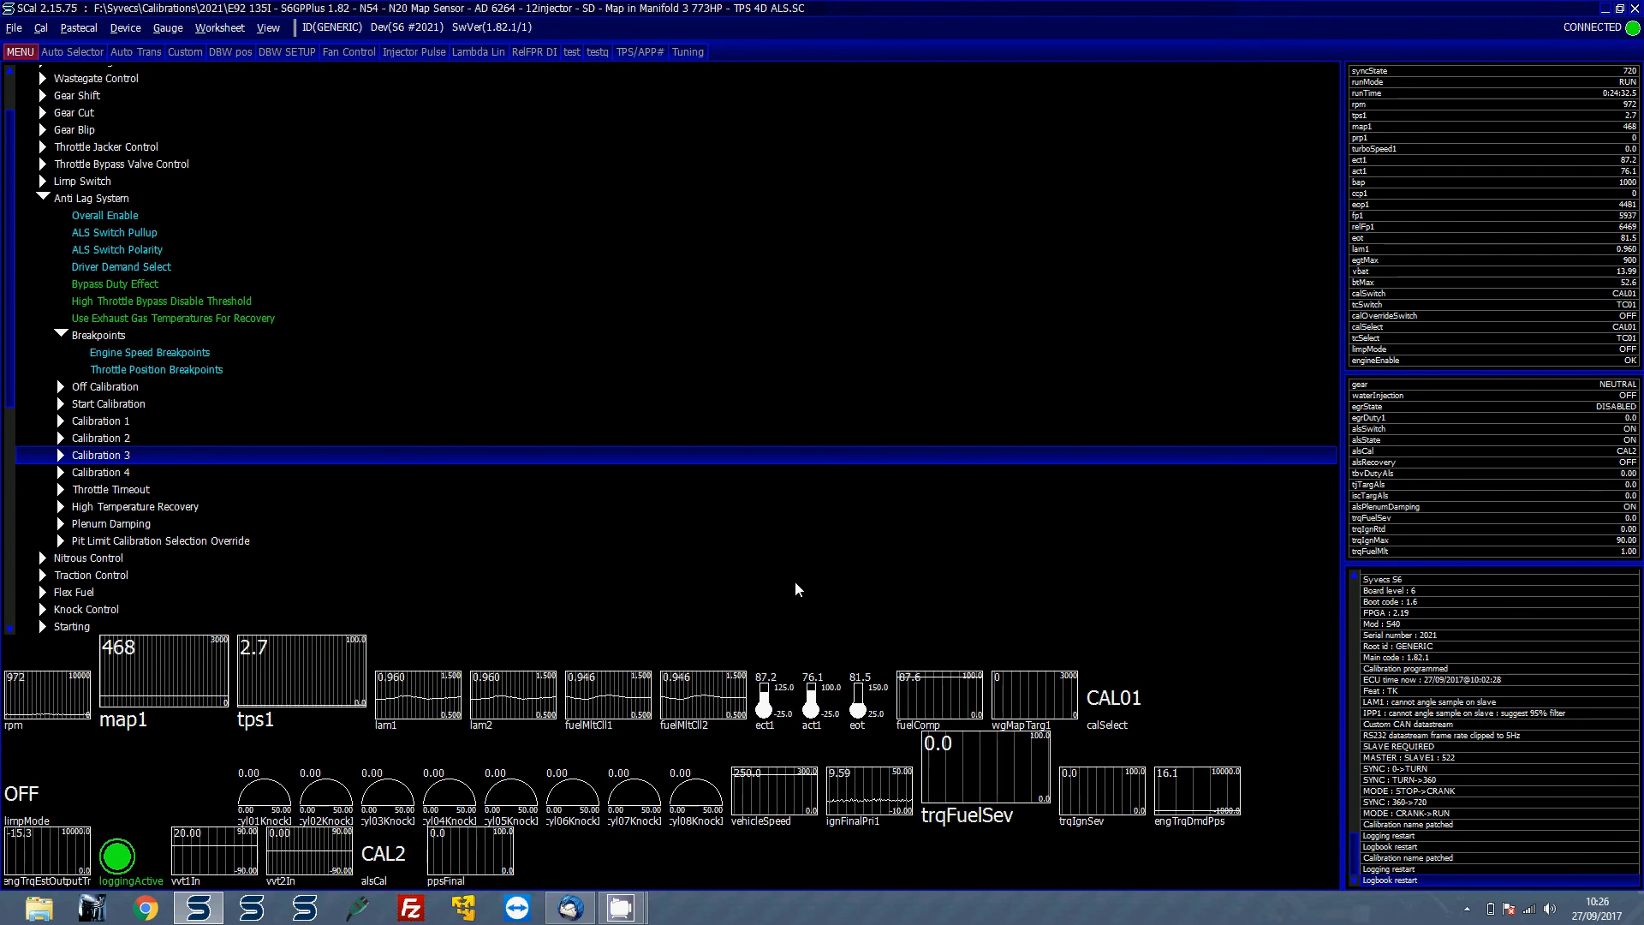
{"action": "left_click", "coordinate": [60, 437]}
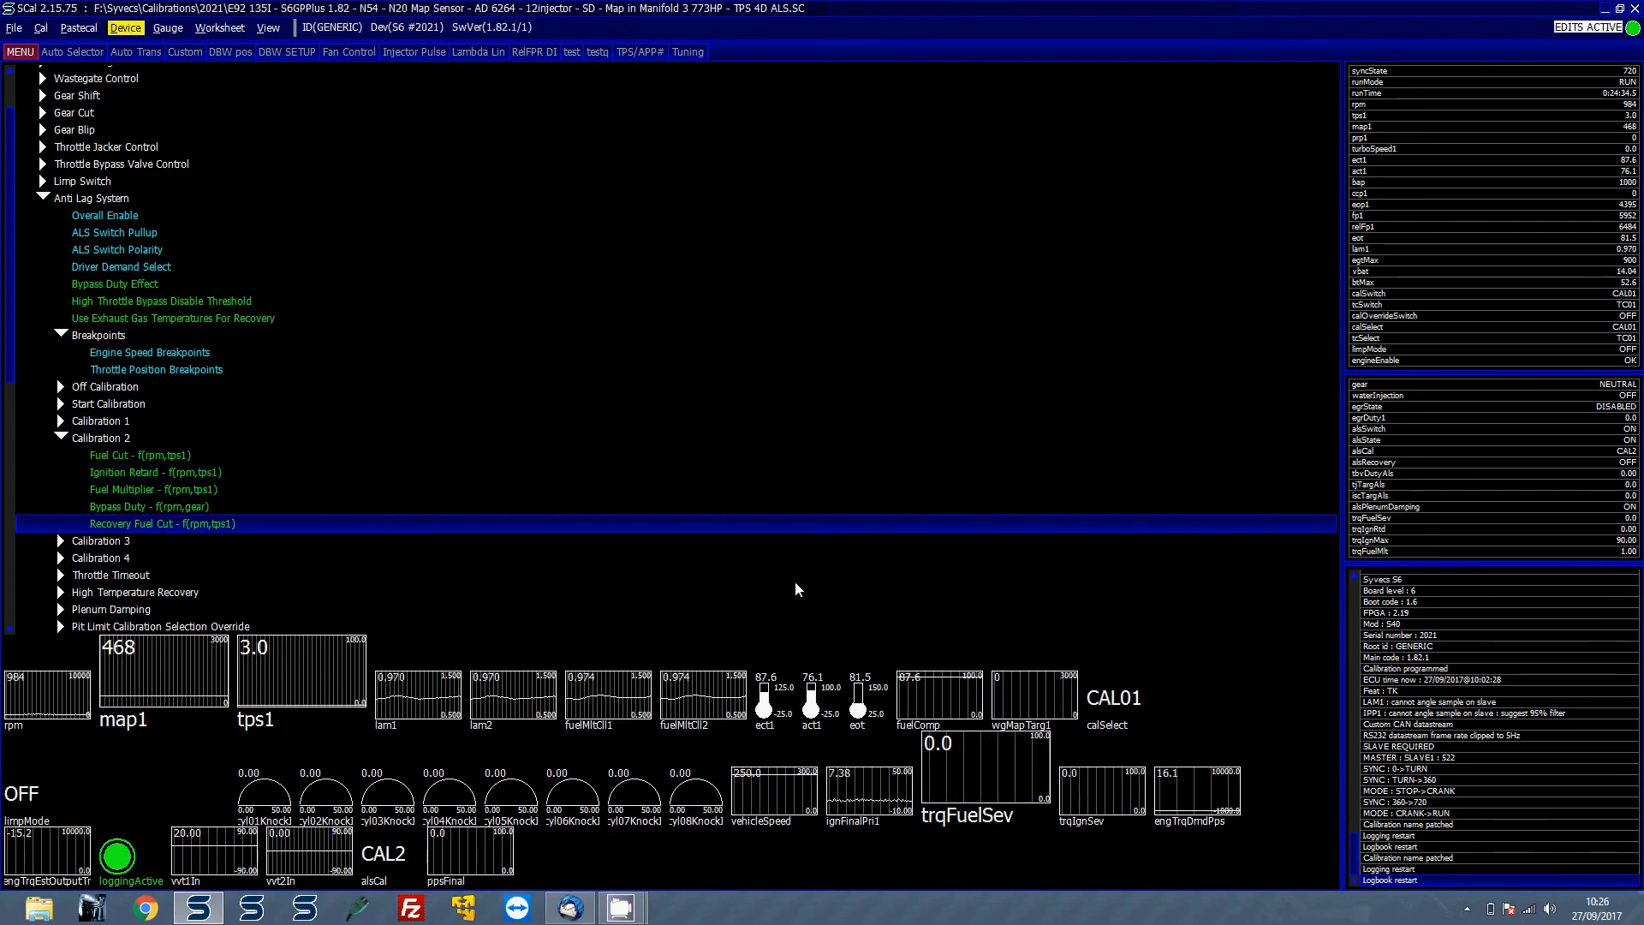
{"action": "double_click", "coordinate": [161, 524]}
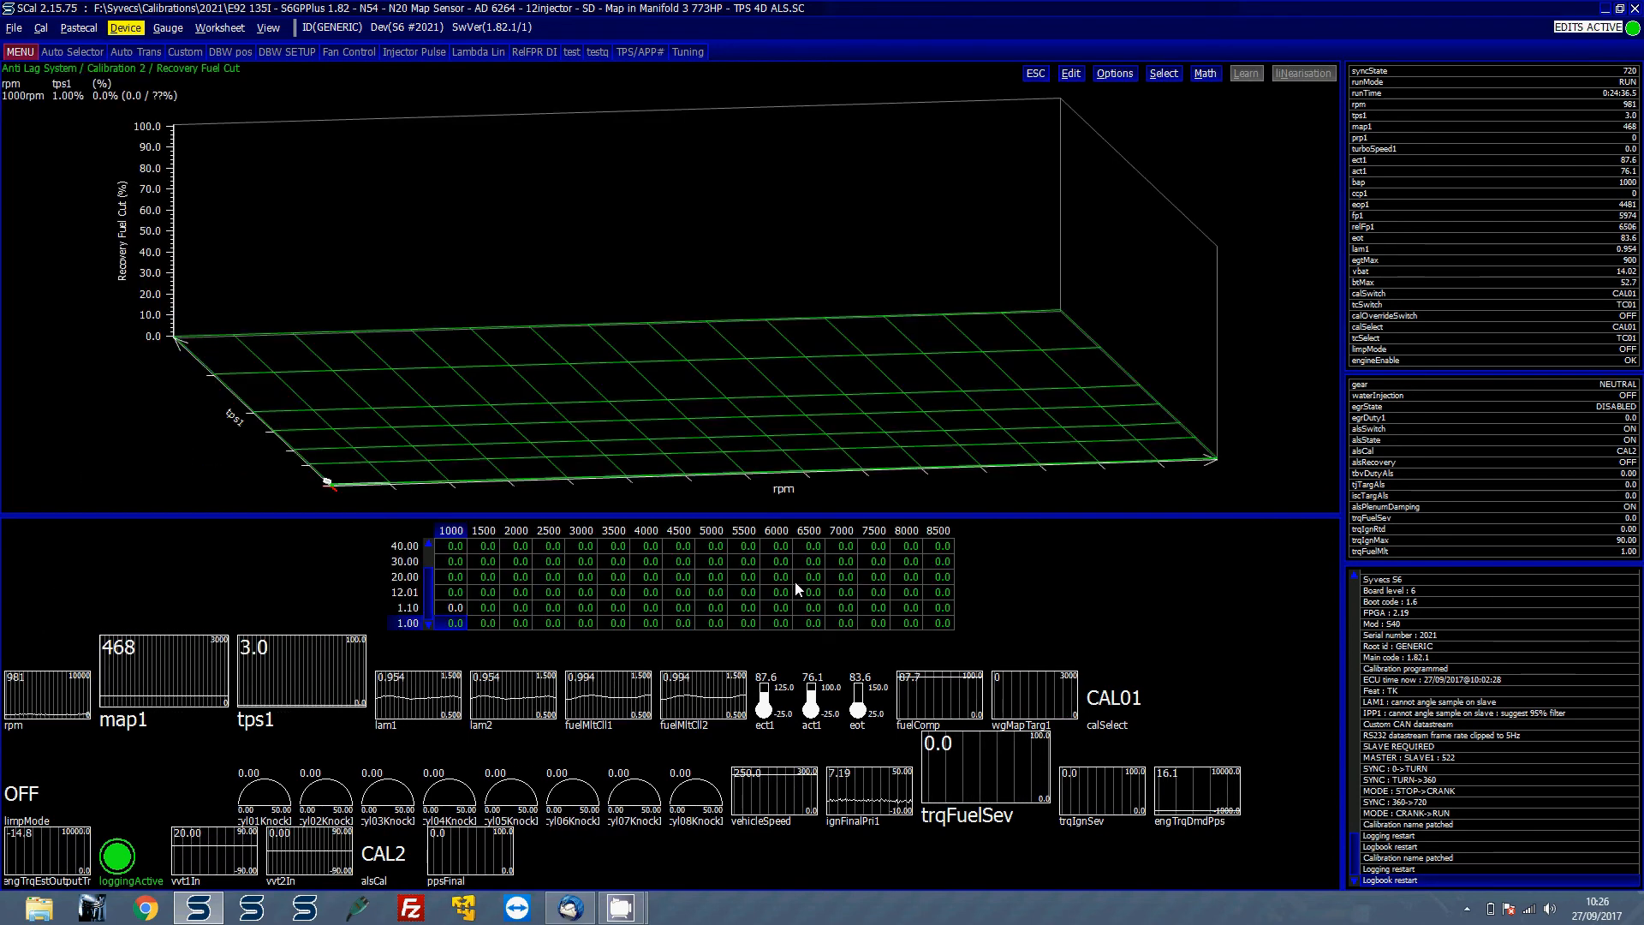